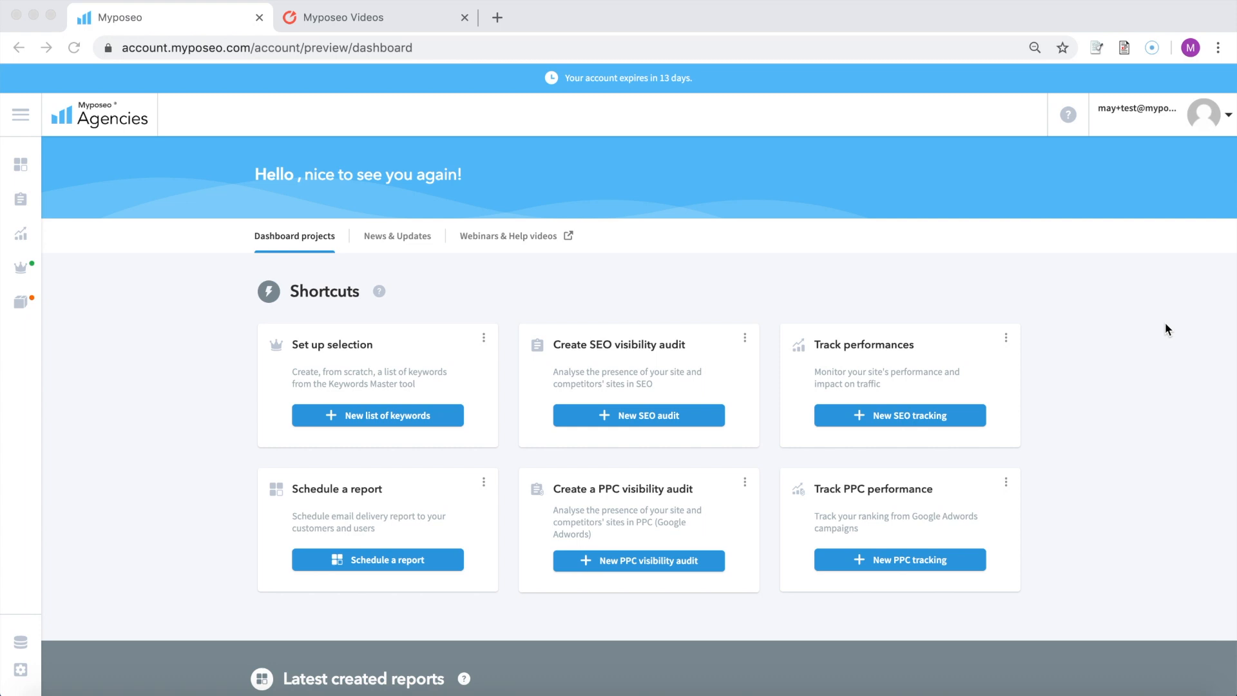
mouse_move(427, 229)
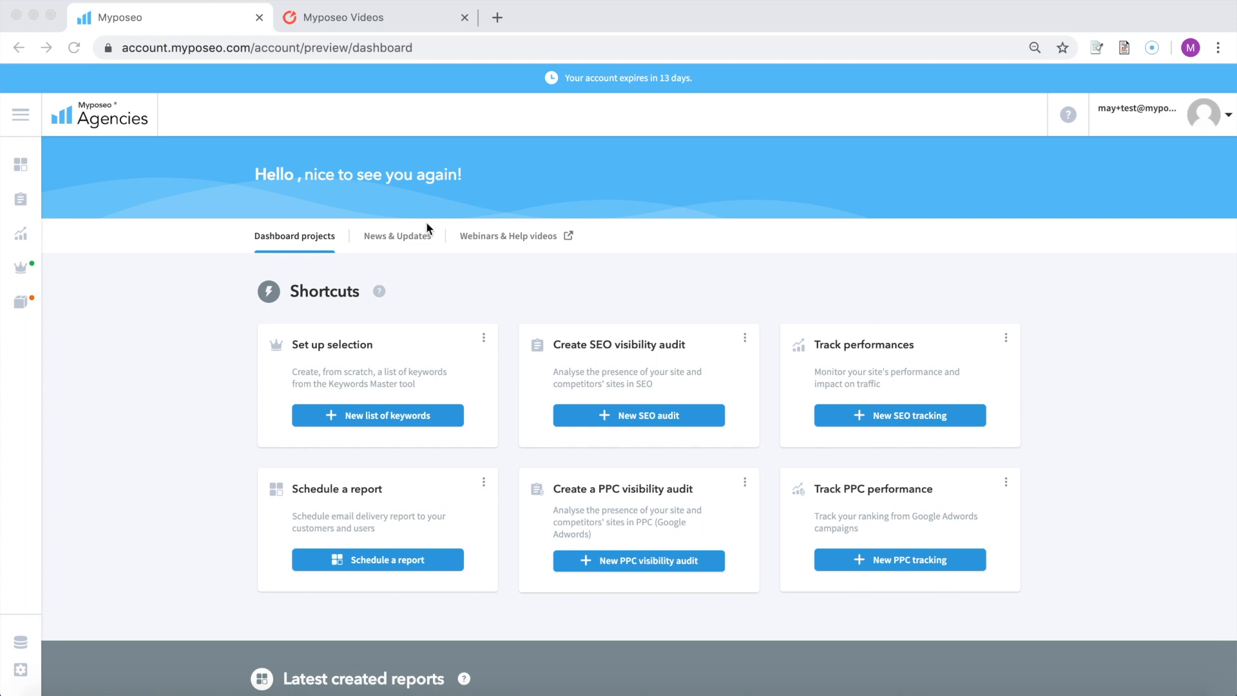
Browse the News & Updates tab through Latest updates and the Latest news blog articles
click(396, 234)
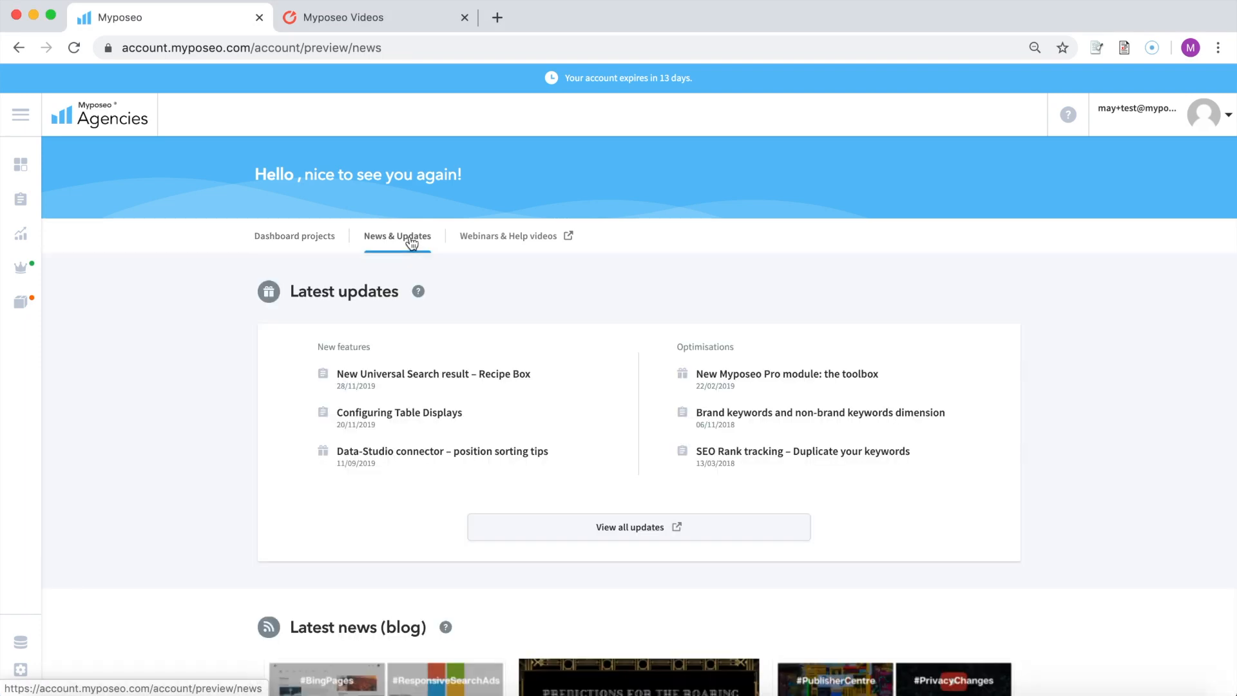
mouse_move(621, 377)
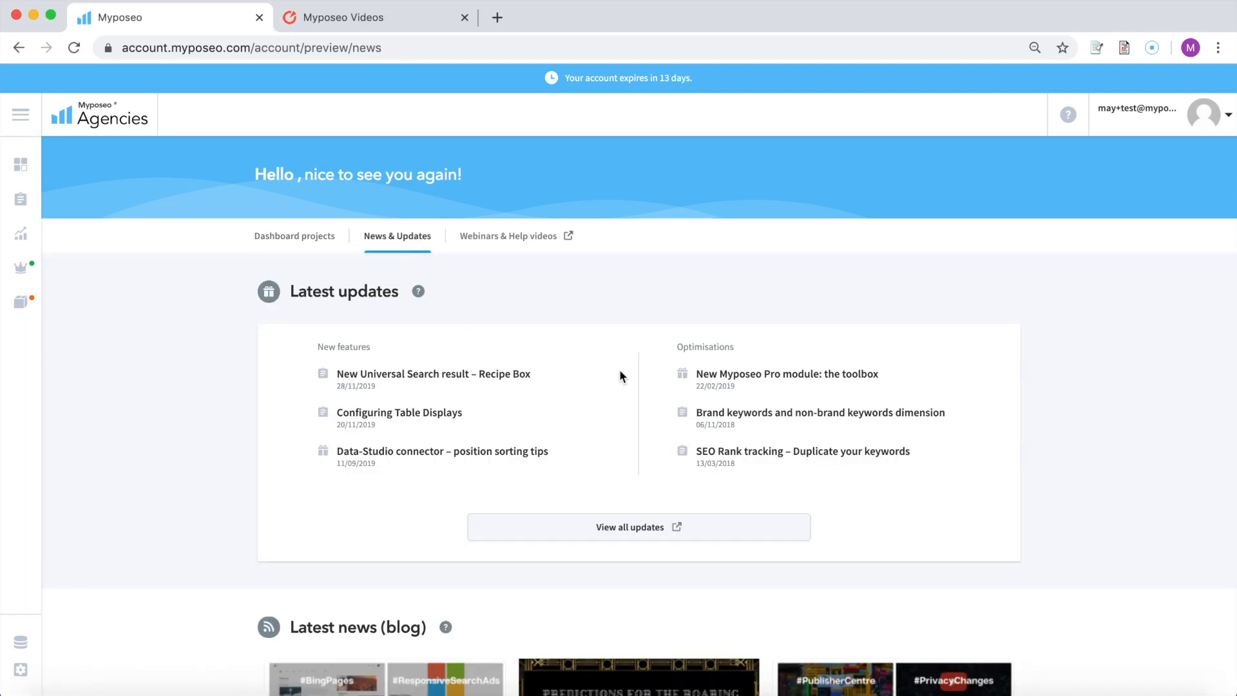
scroll(down, 3)
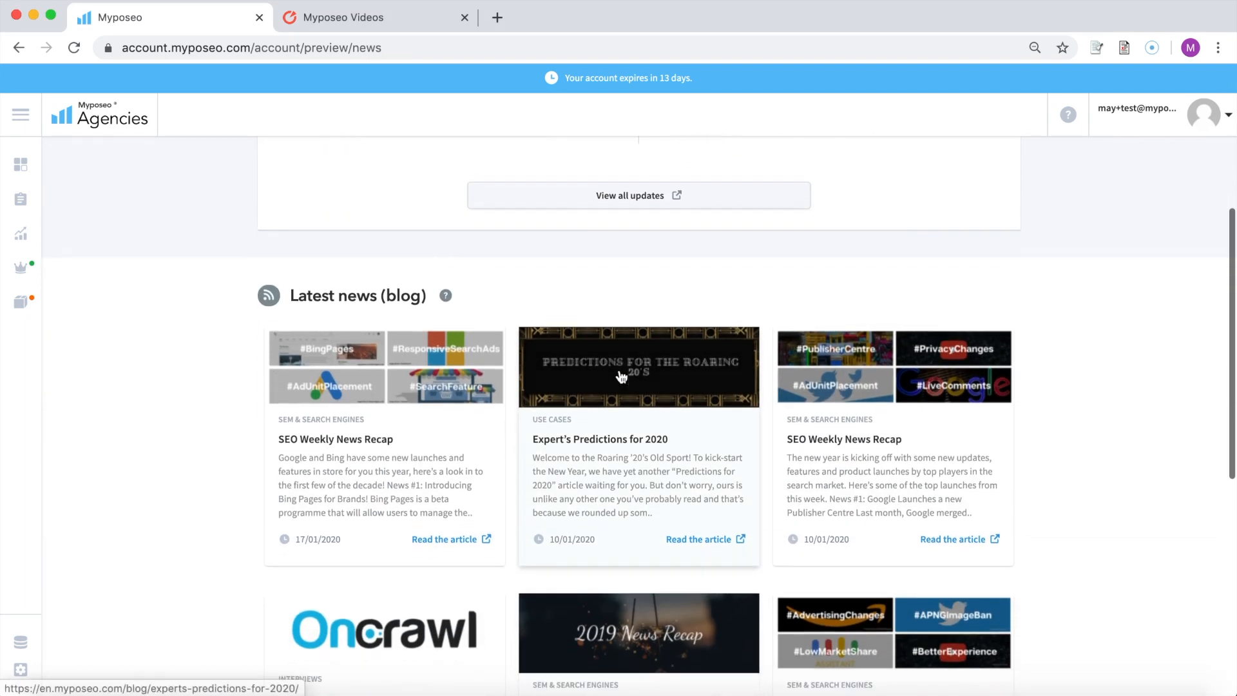
scroll(down, 3)
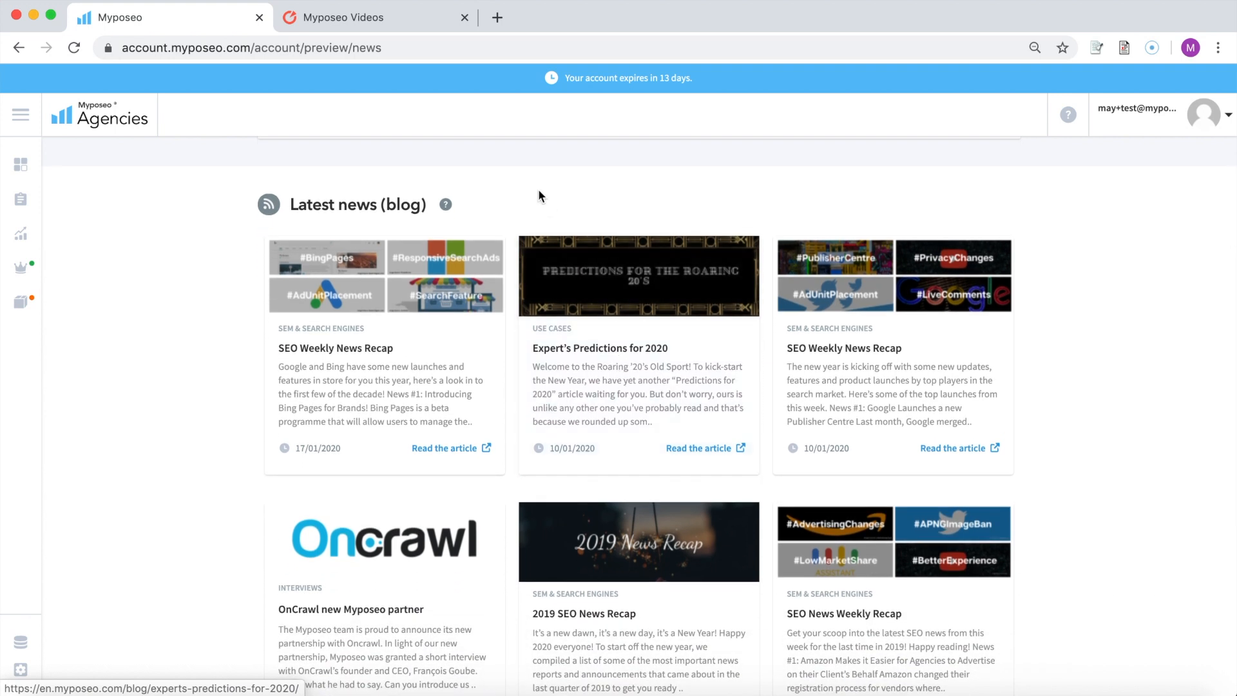
scroll(up, 3)
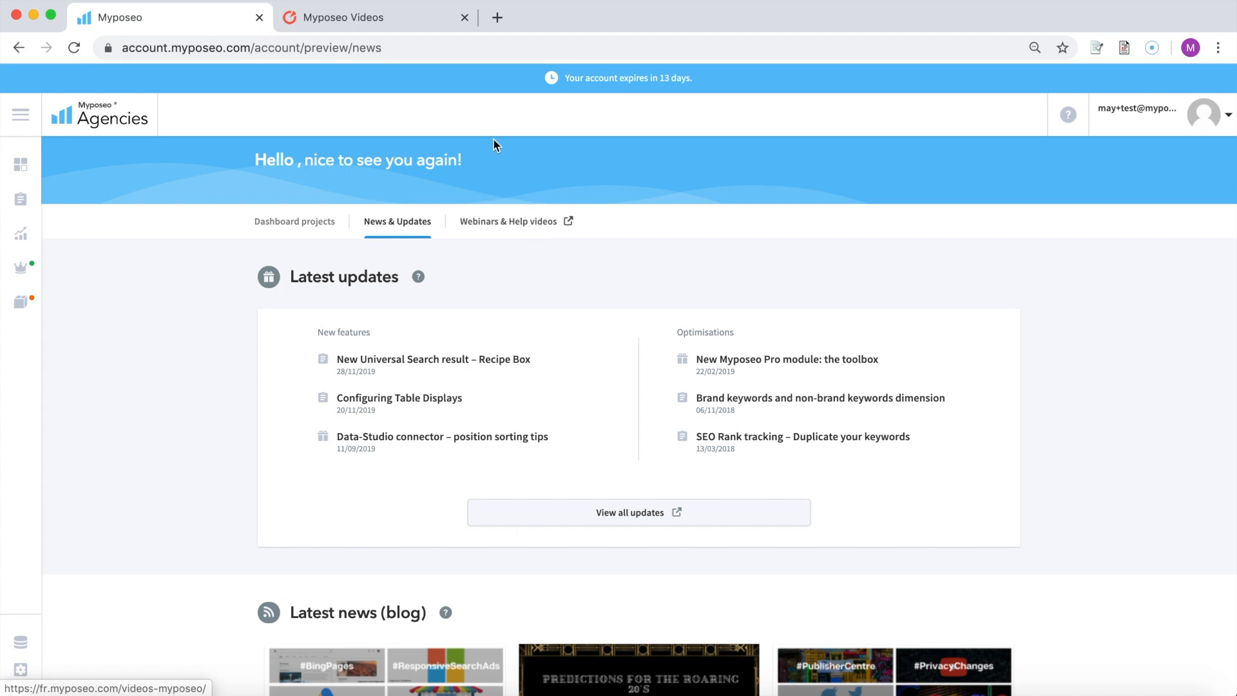
Show the Myposeo Videos page with all webinars and presentation videos in a new tab
click(356, 17)
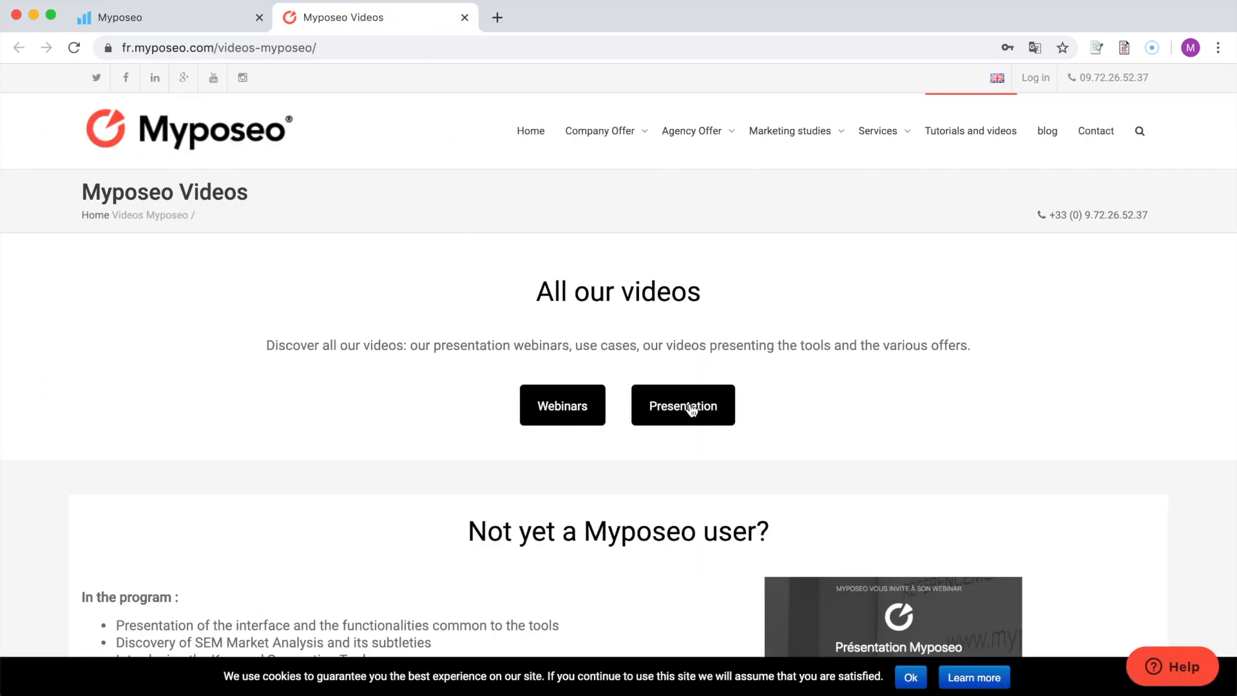
mouse_move(445, 410)
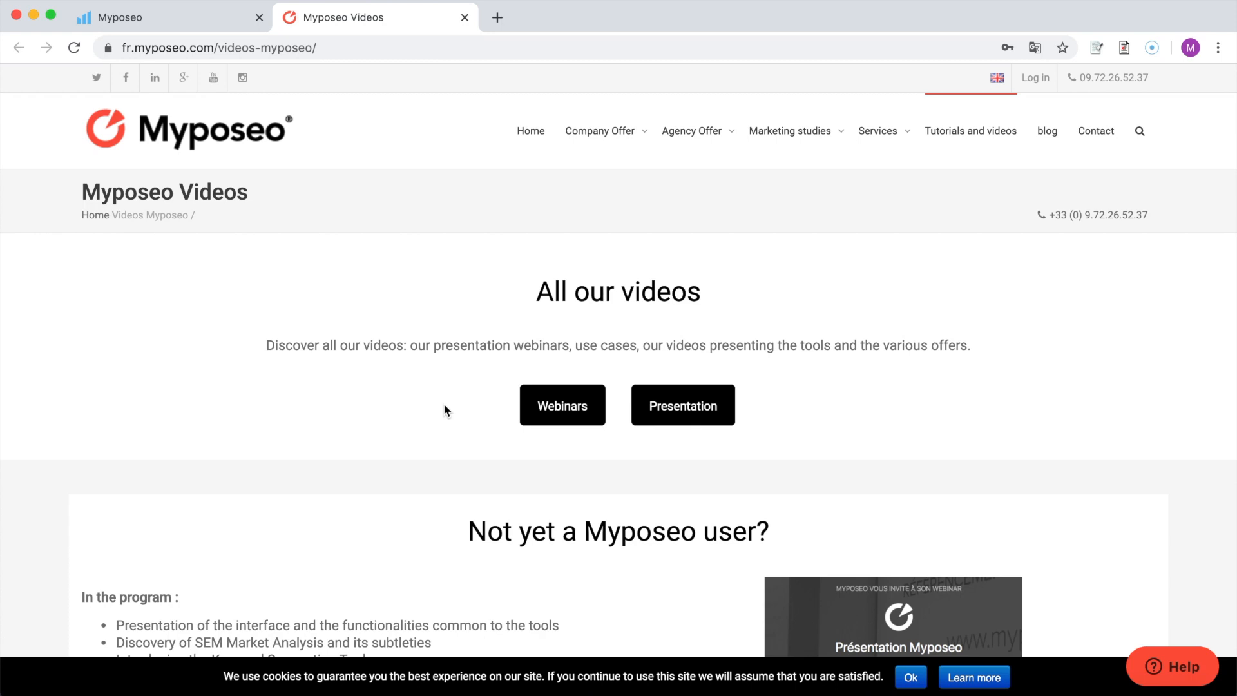
Return to the Myposeo account's Dashboard projects view with keyword, audit, tracking and report shortcuts
click(119, 16)
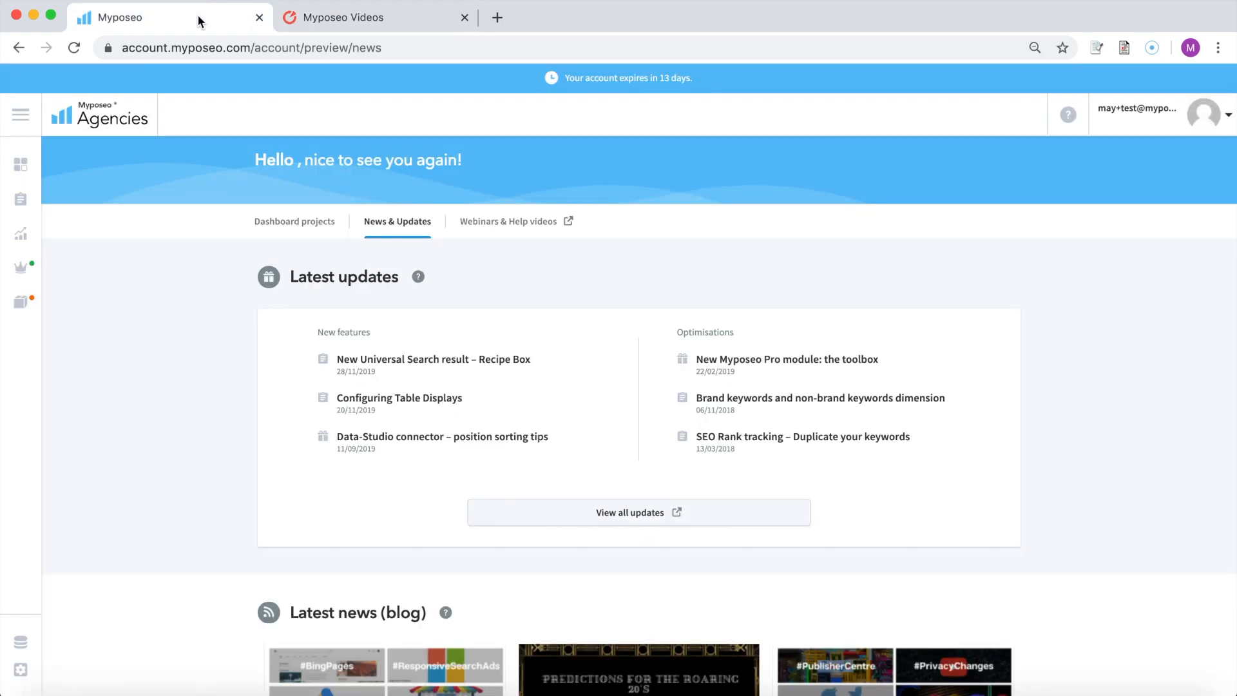
click(293, 221)
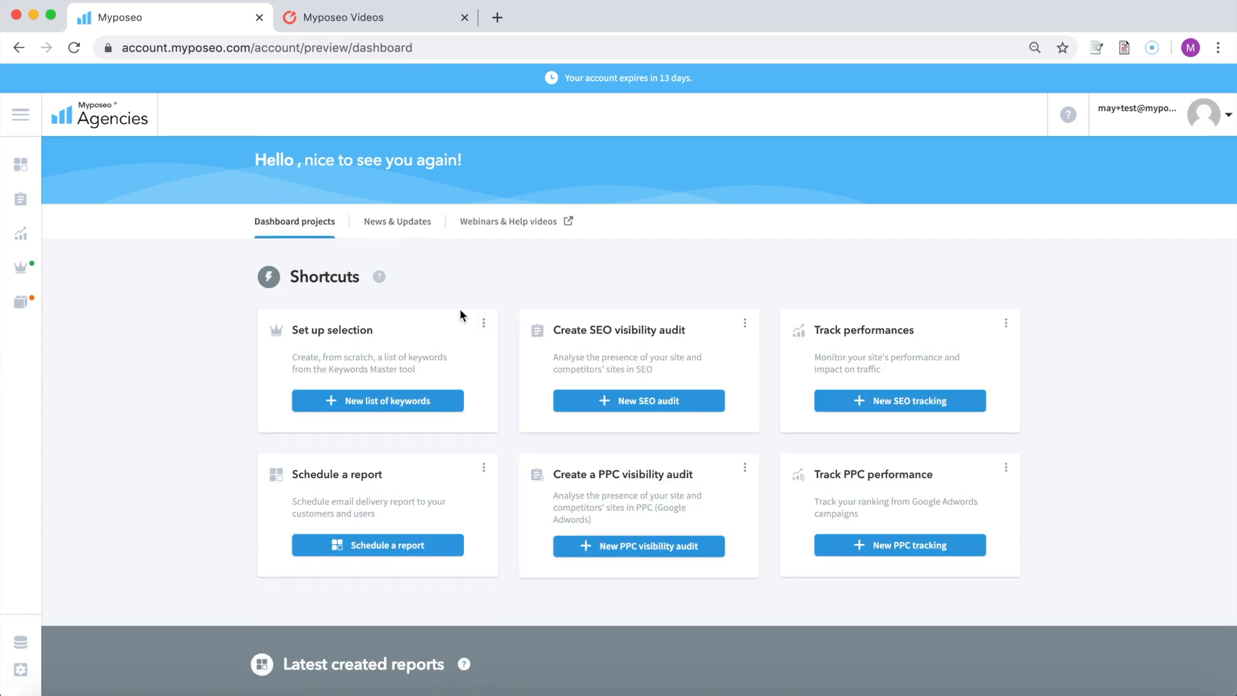
mouse_move(490, 343)
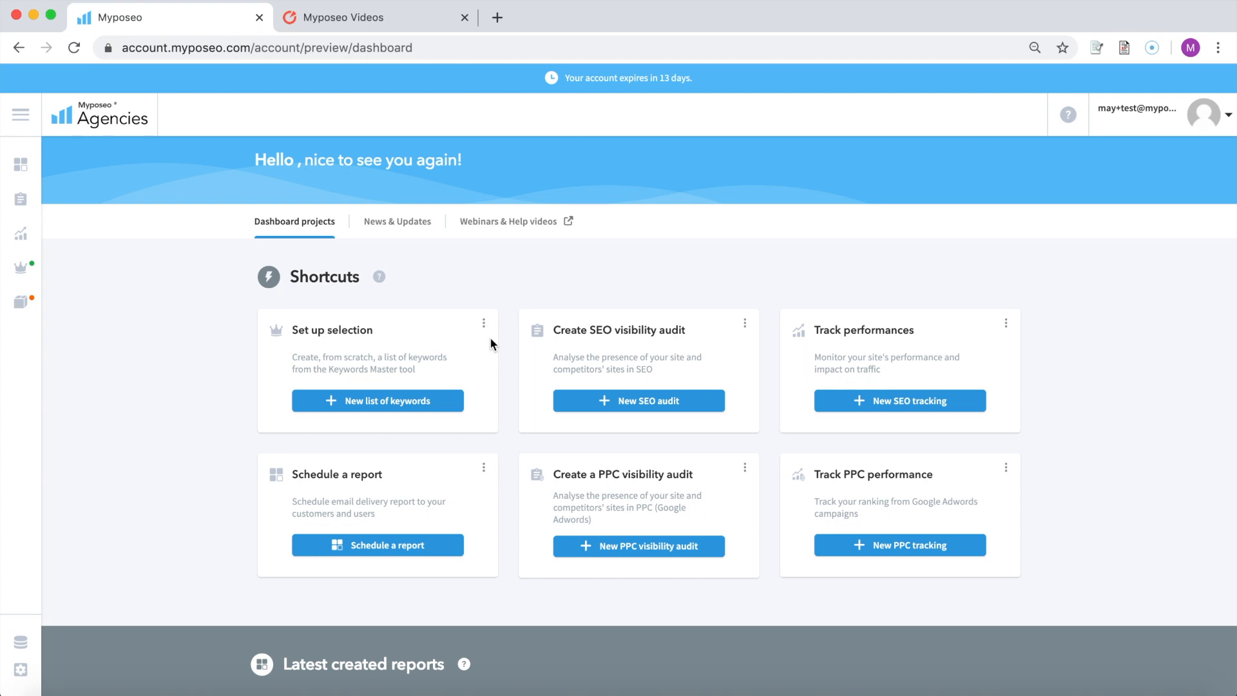
click(483, 323)
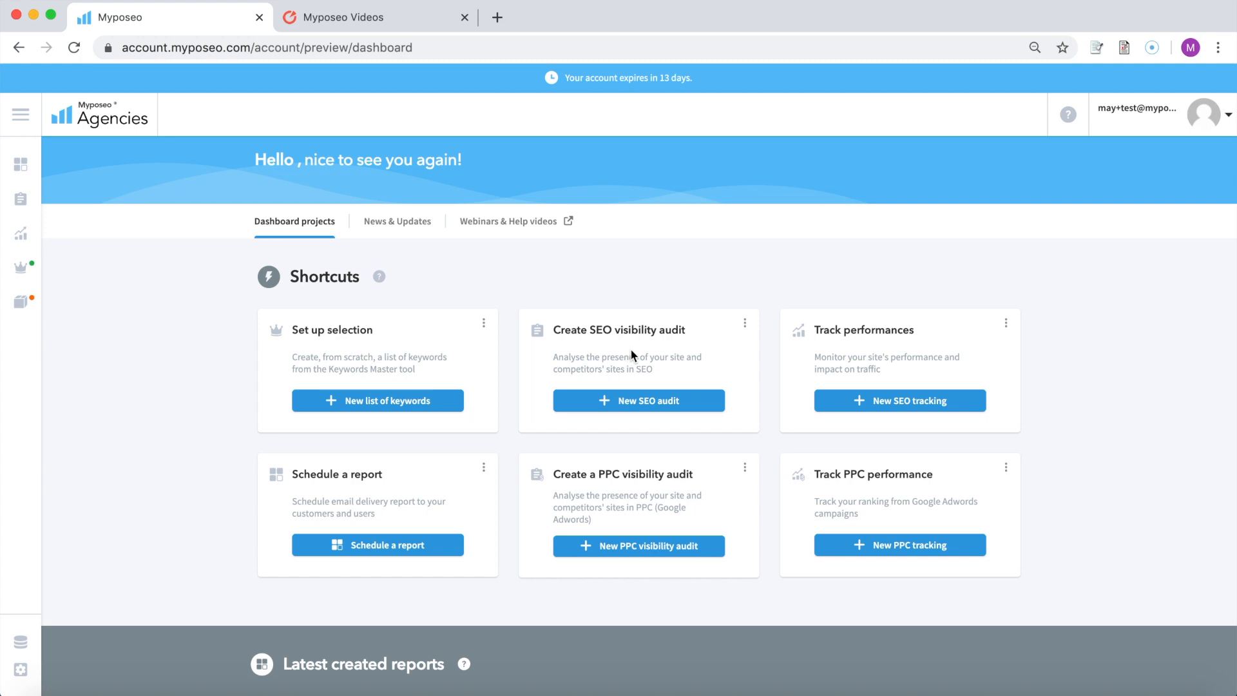
Browse the SEO Audit Help Center page from the Create SEO visibility audit shortcut
click(743, 322)
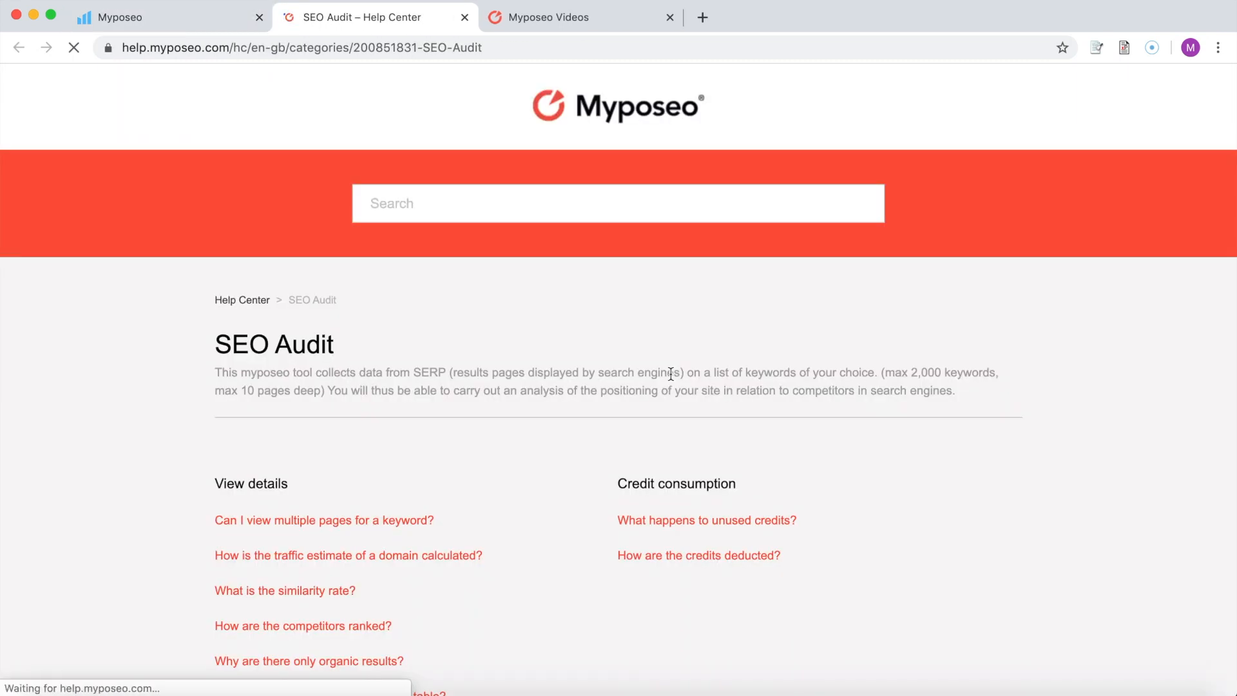
scroll(down, 3)
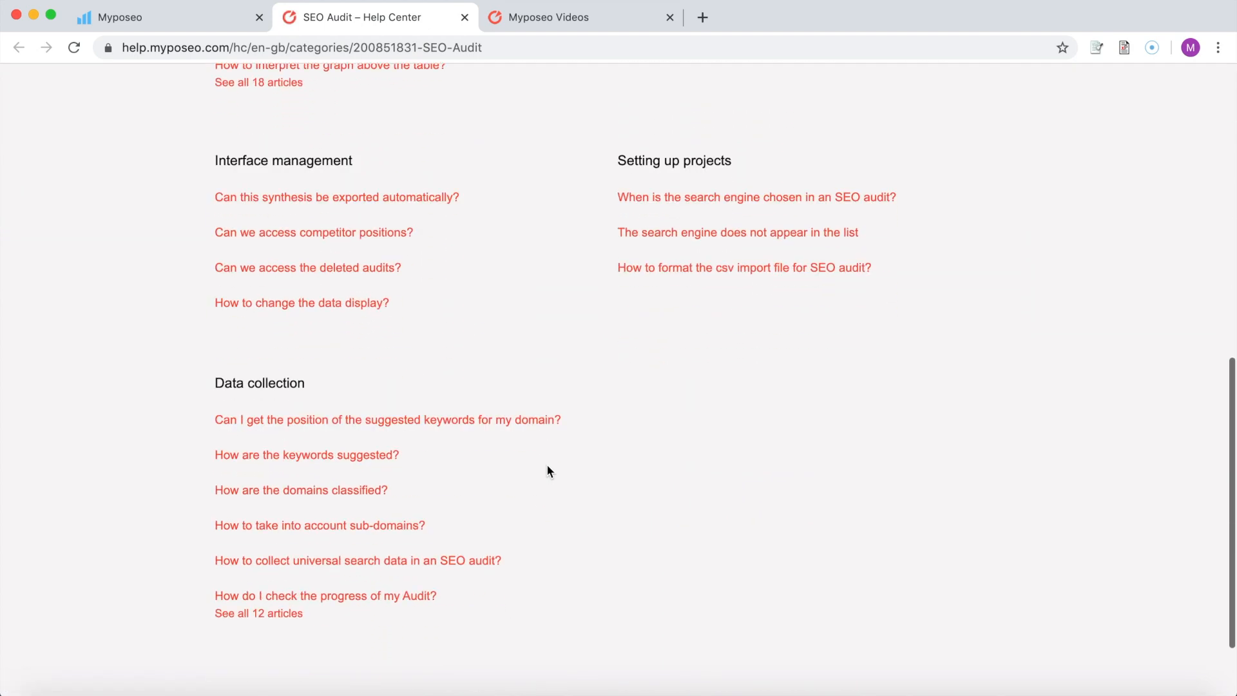
scroll(up, 3)
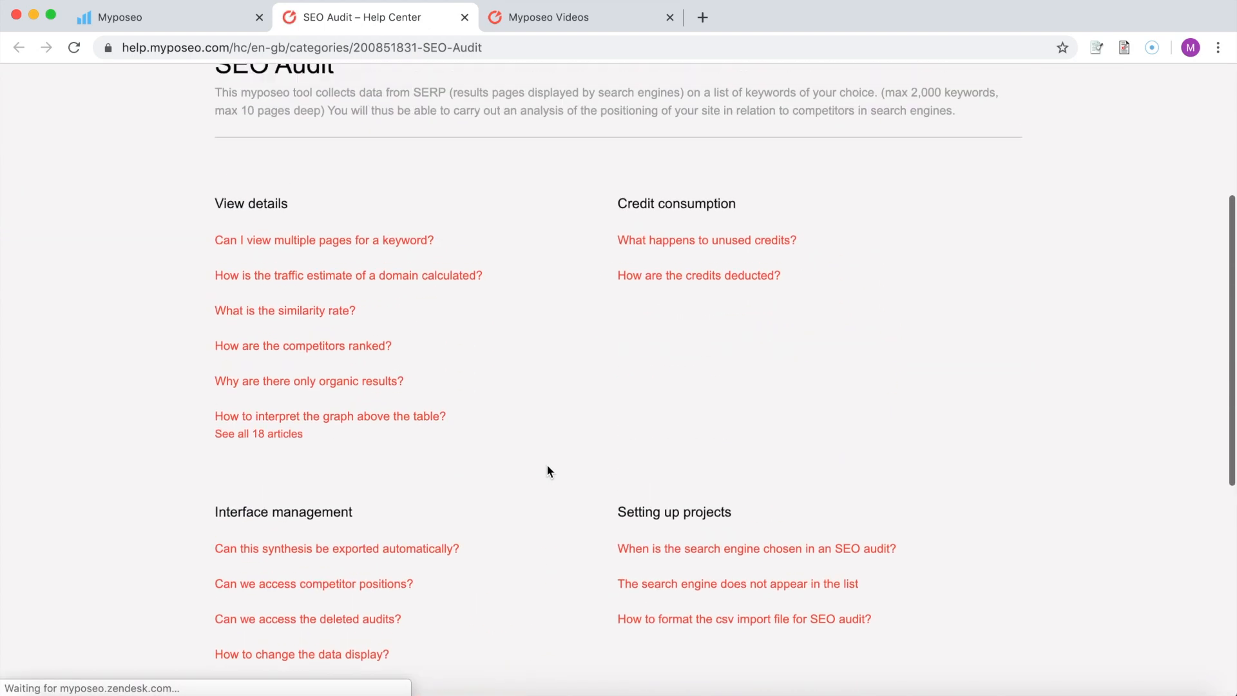
scroll(up, 3)
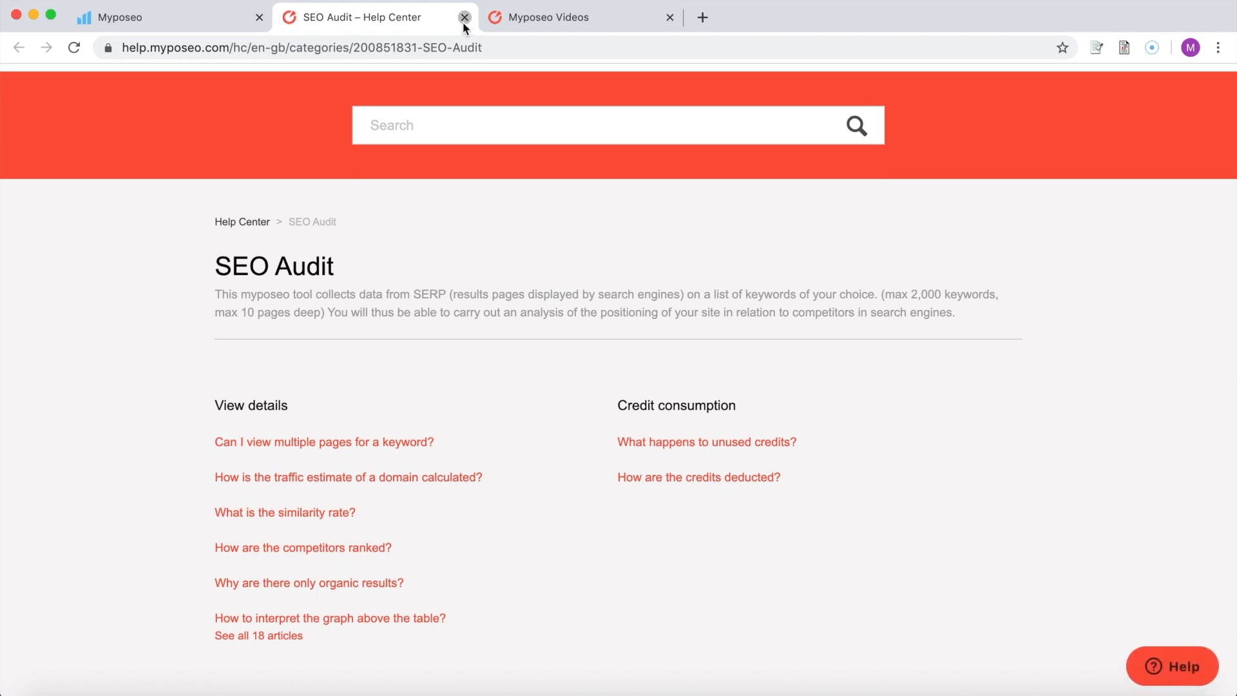
click(465, 17)
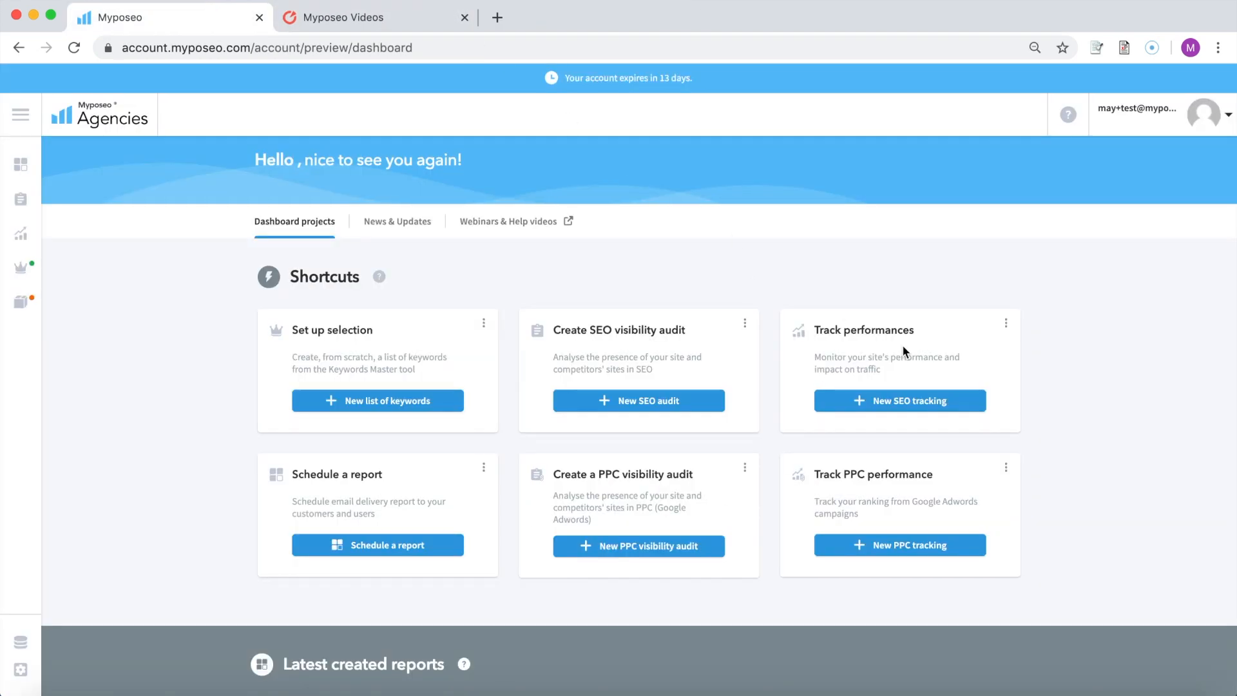
mouse_move(958, 363)
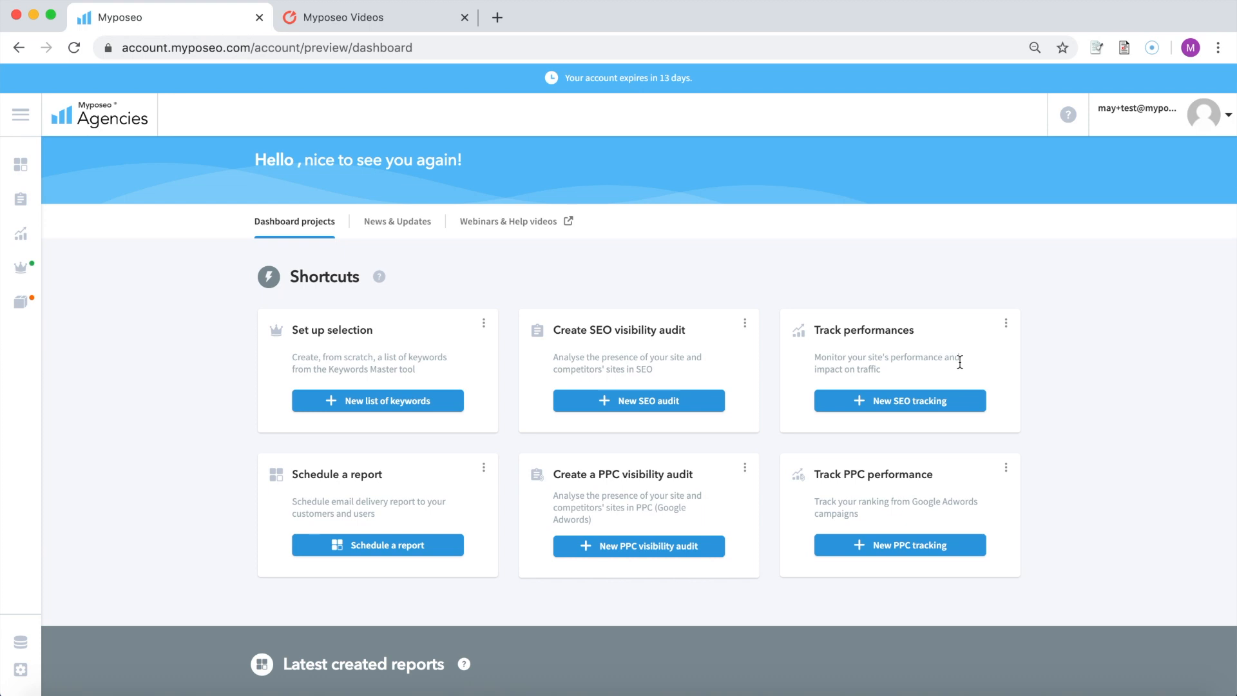
mouse_move(375, 474)
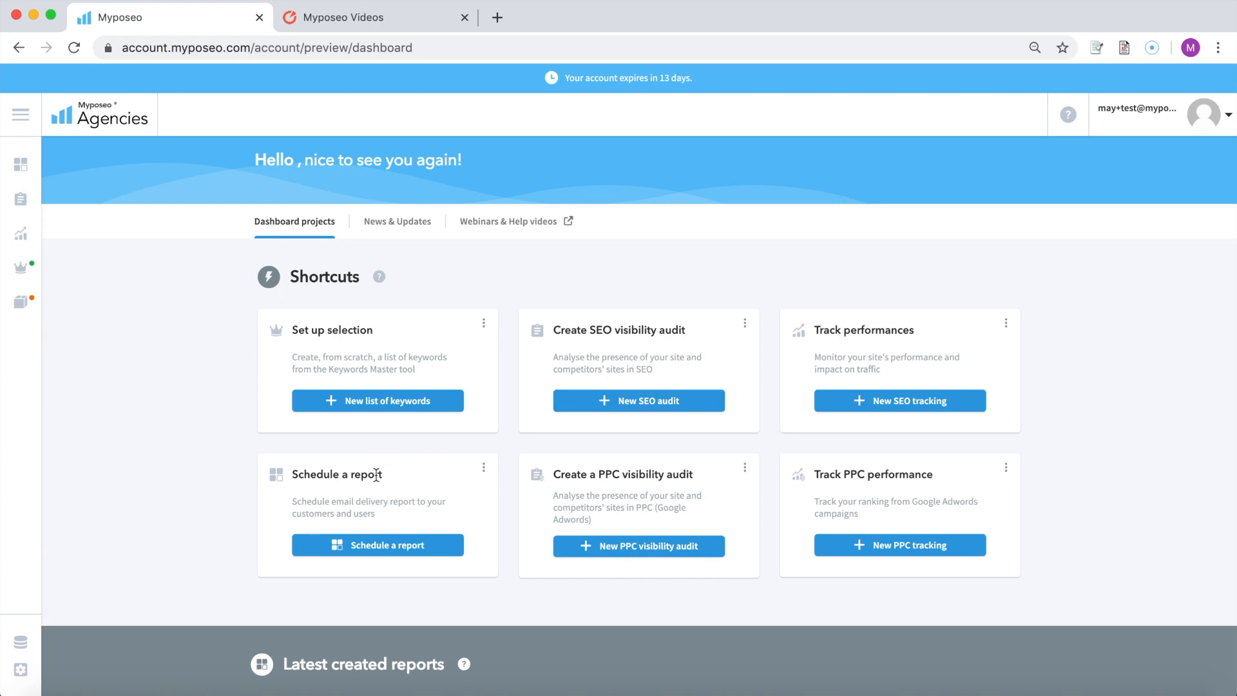
mouse_move(394, 492)
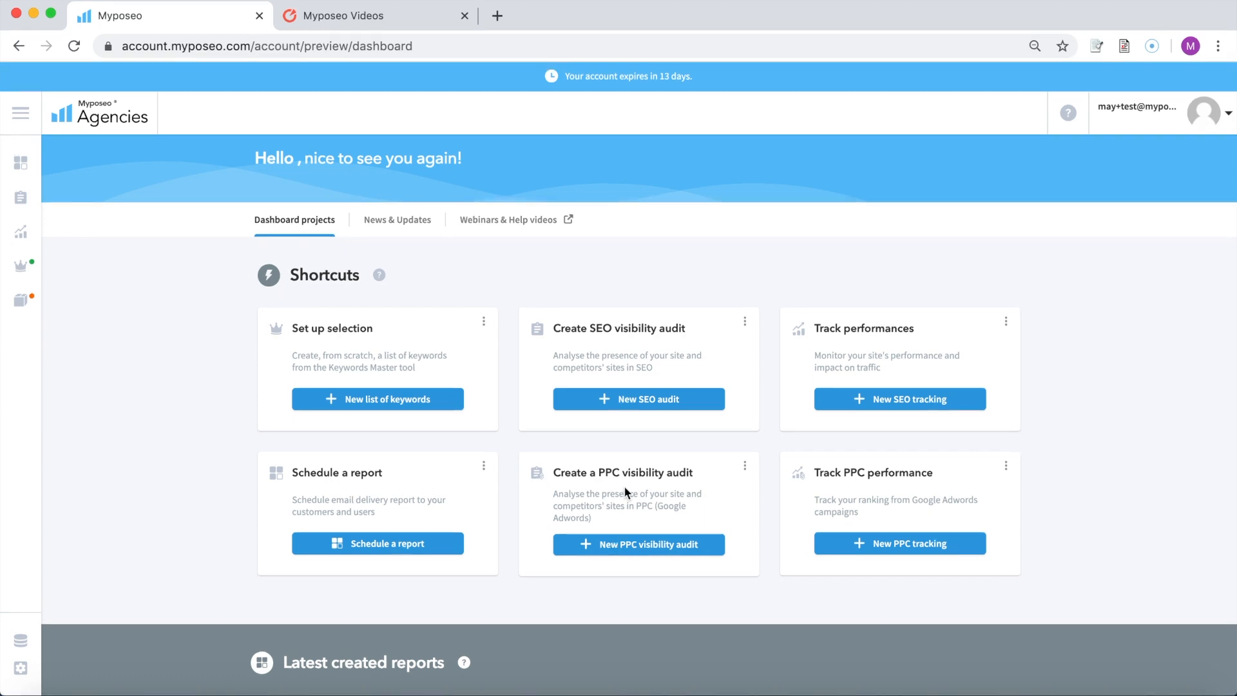
mouse_move(666, 345)
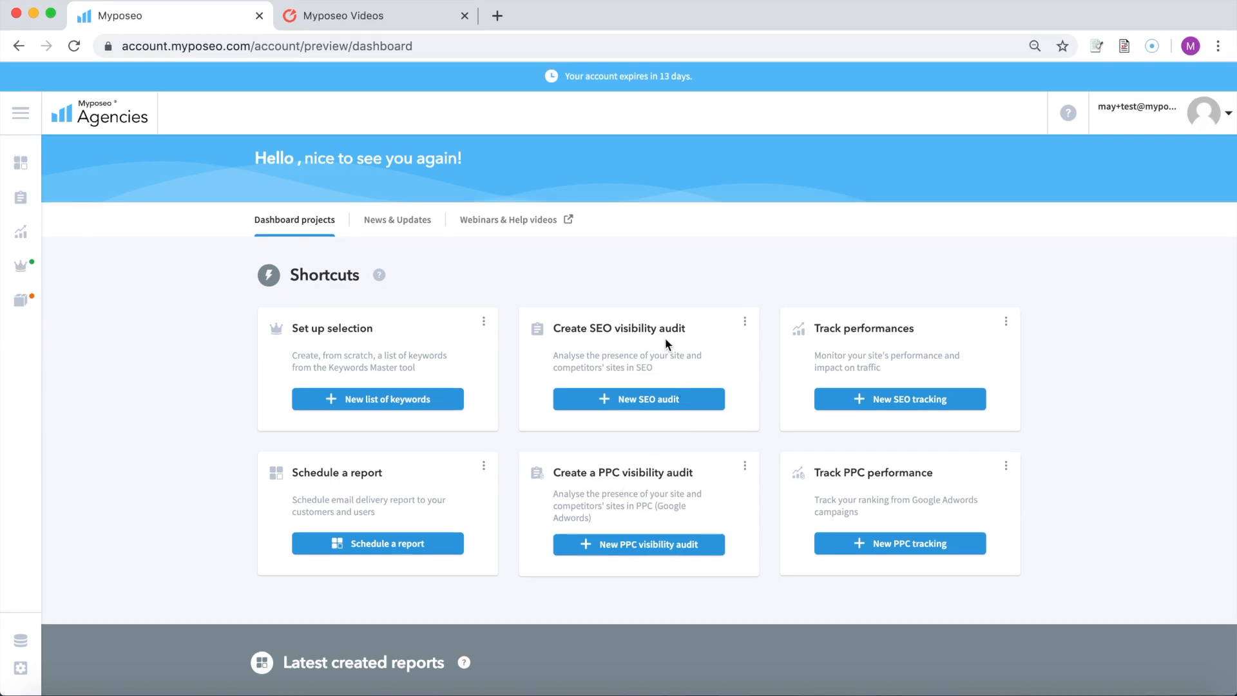
mouse_move(725, 501)
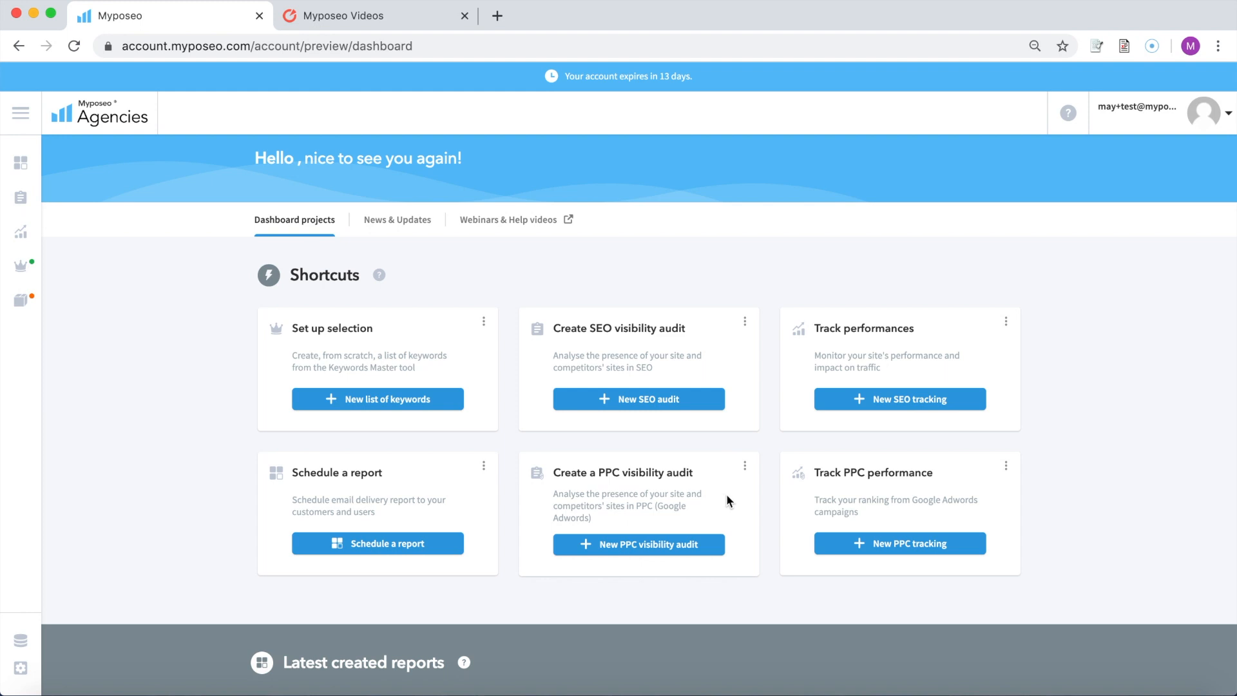
mouse_move(873, 494)
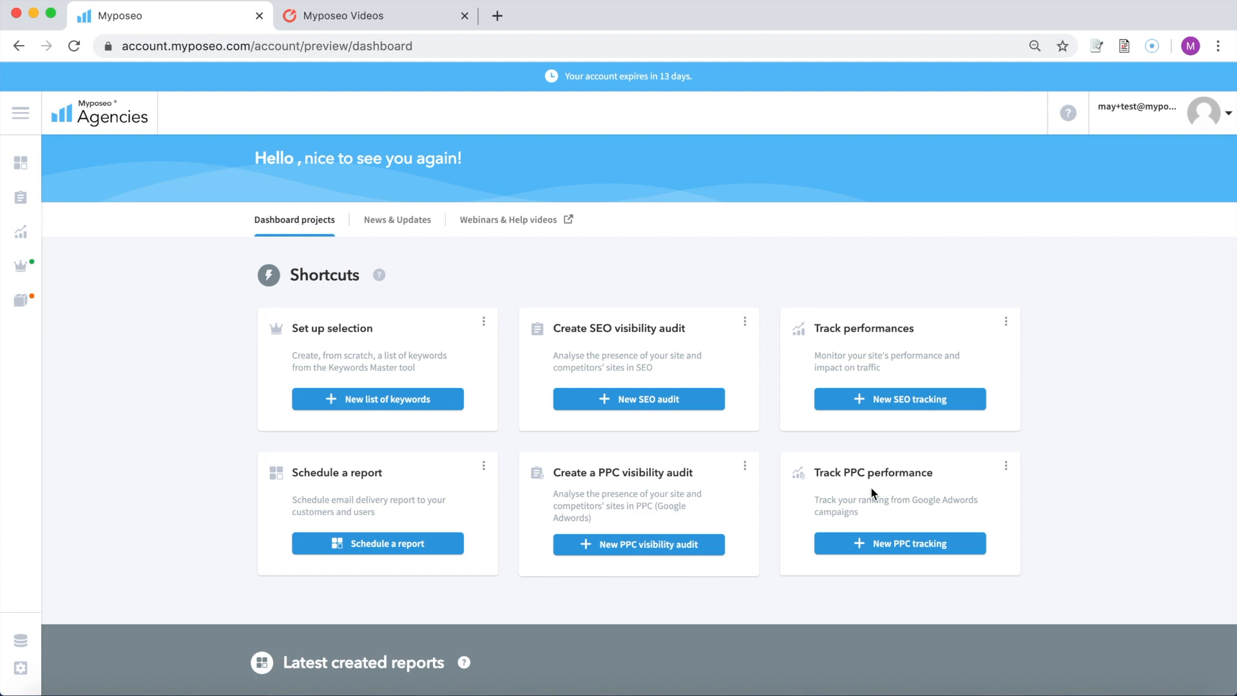
scroll(down, 3)
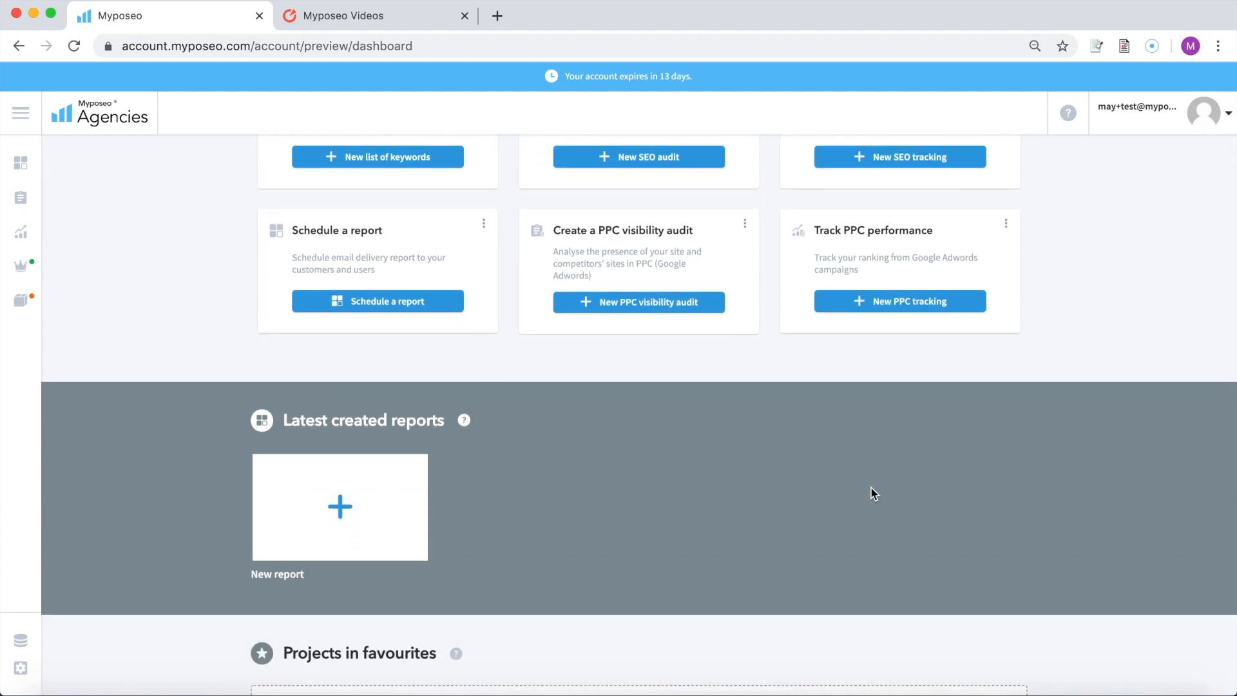
mouse_move(446, 515)
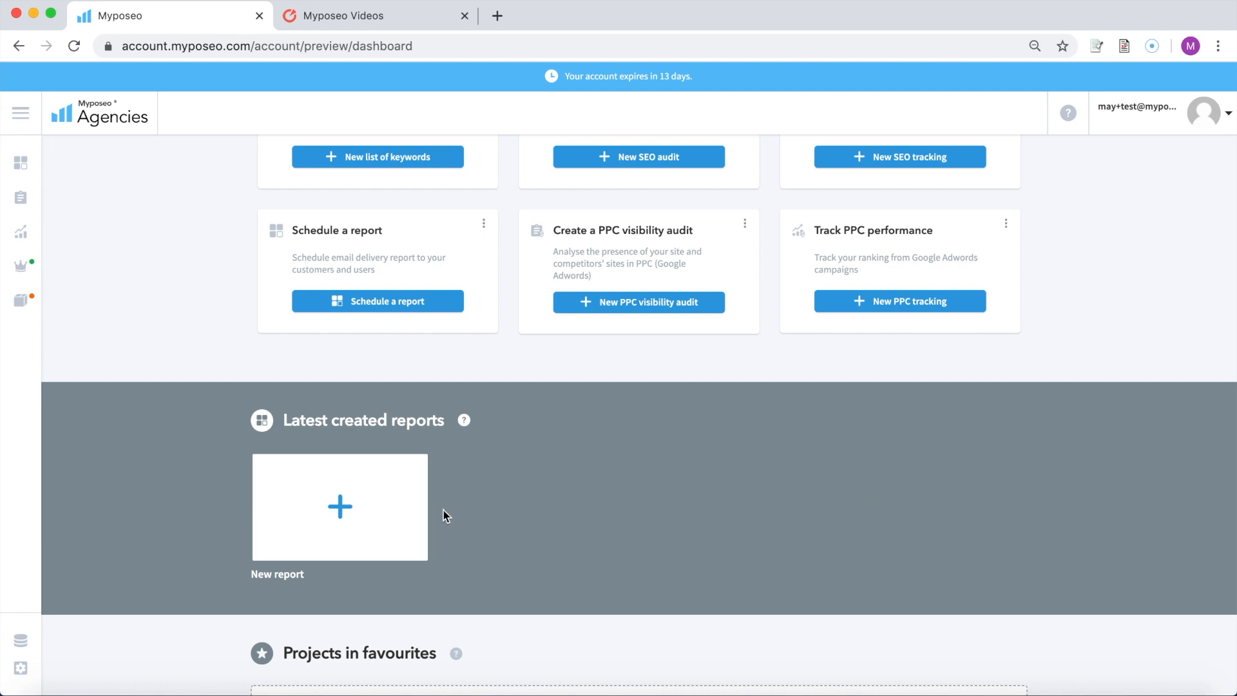
mouse_move(341, 508)
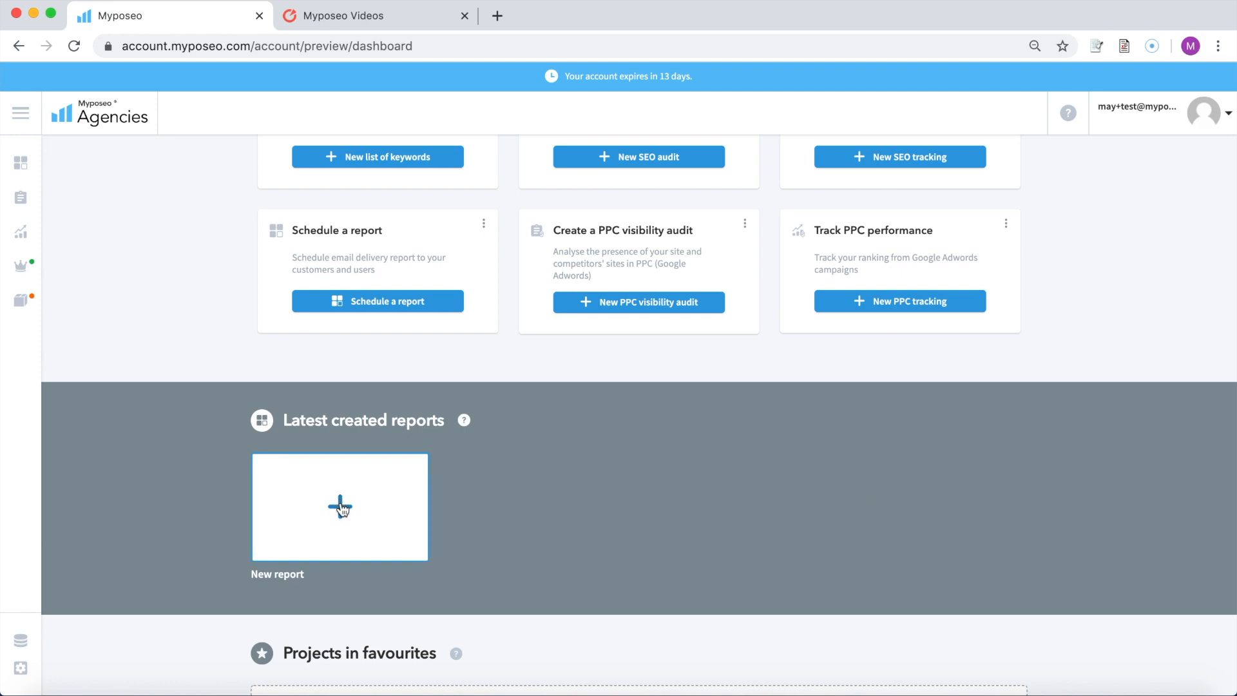
mouse_move(341, 507)
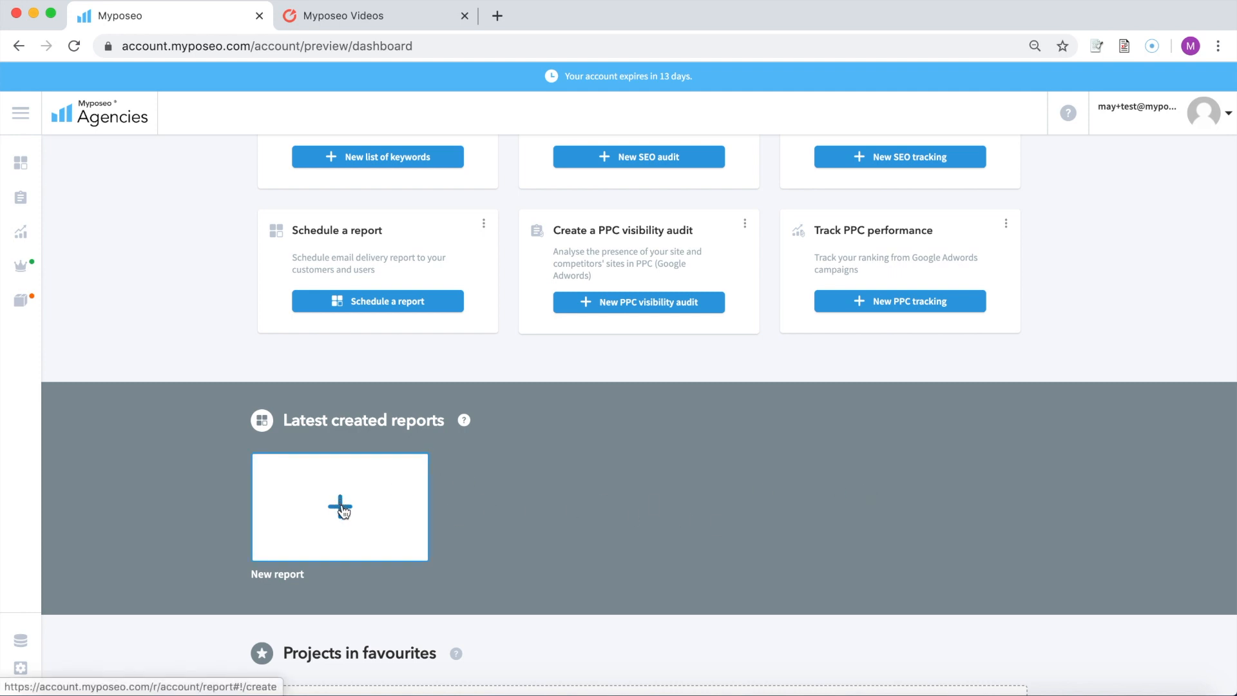
scroll(down, 3)
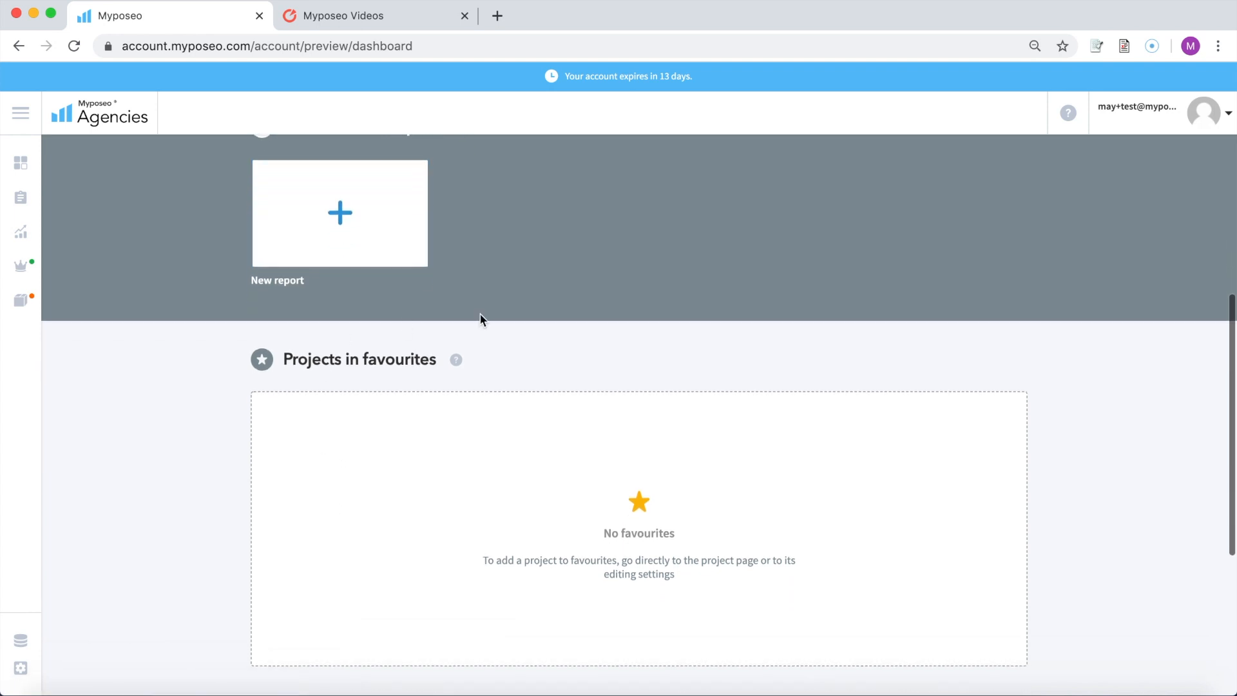
mouse_move(471, 424)
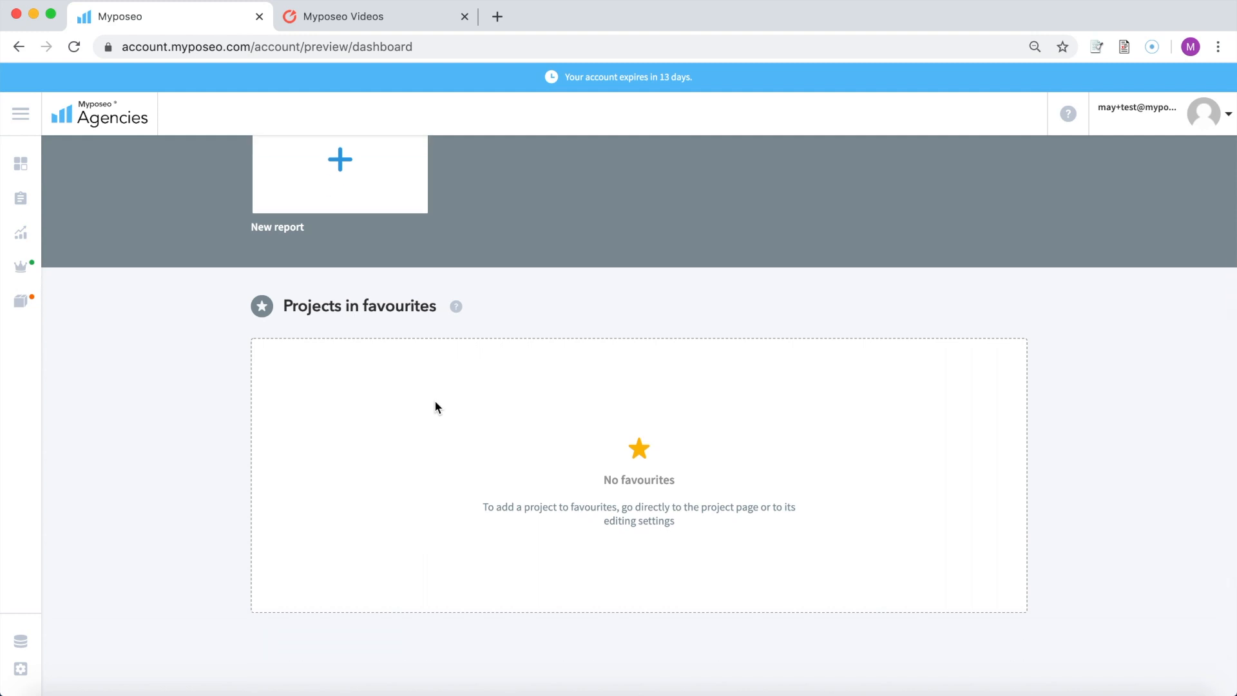
mouse_move(654, 423)
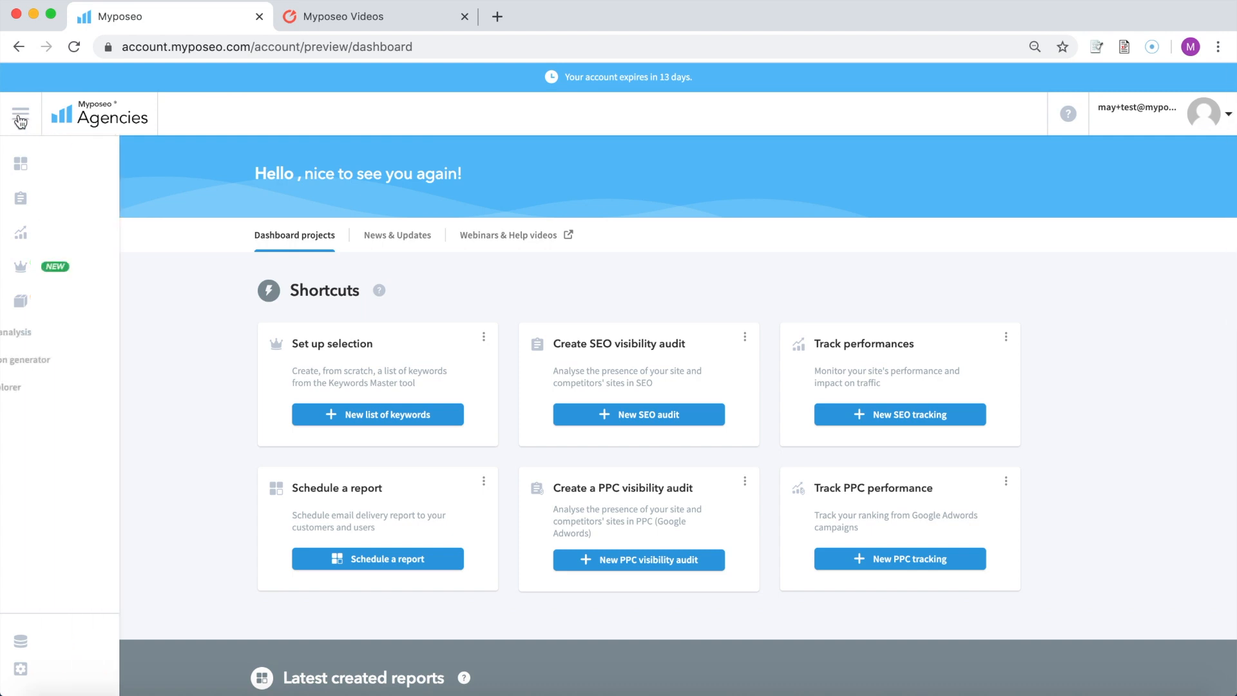
Expand the sidebar and reveal the SEO and PPC Rank Tracking sub-pages
click(21, 114)
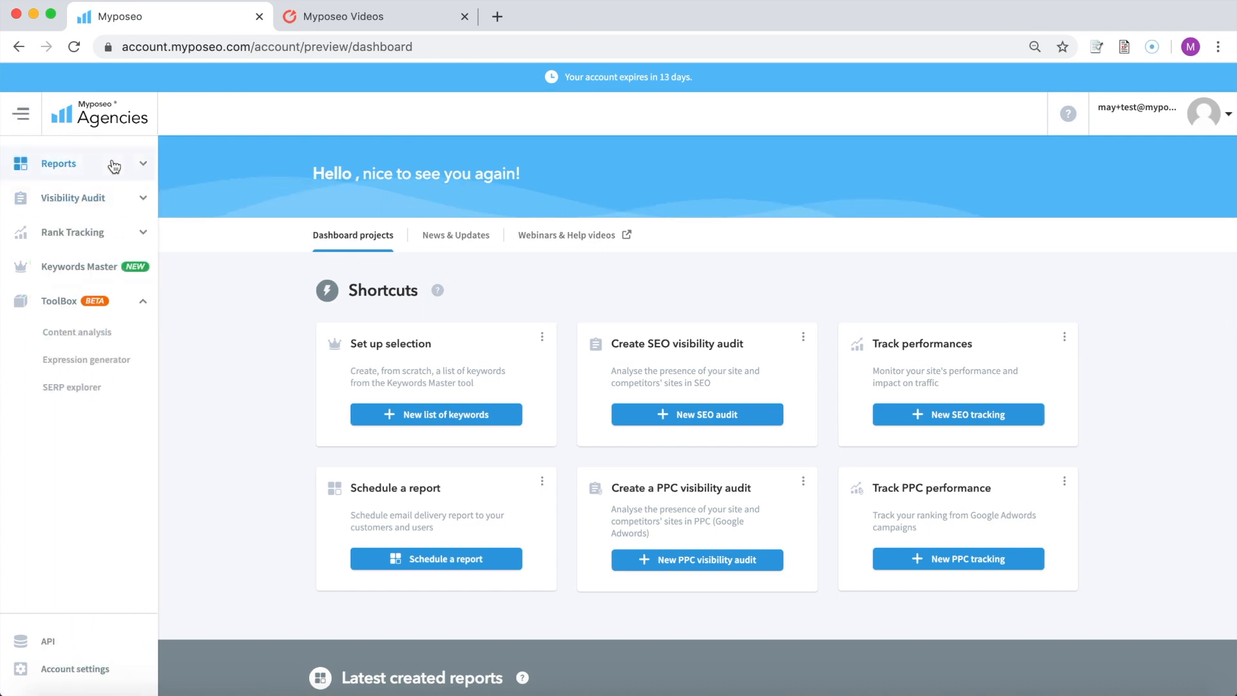
mouse_move(229, 247)
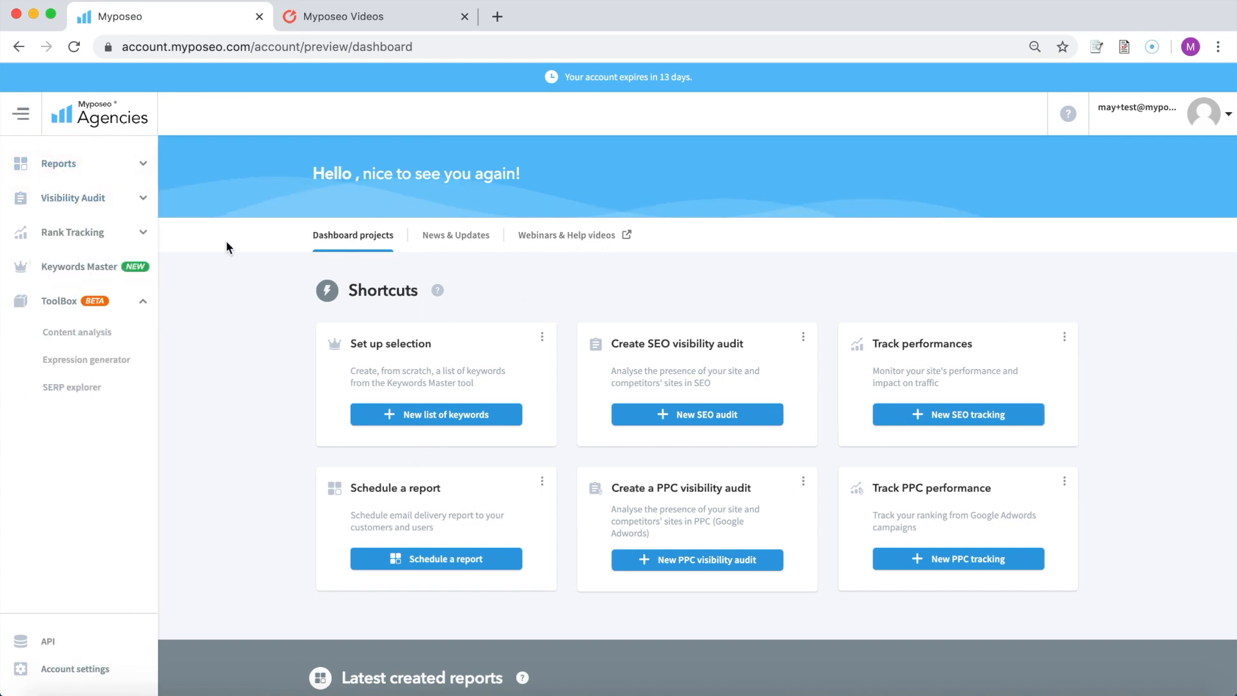
click(72, 237)
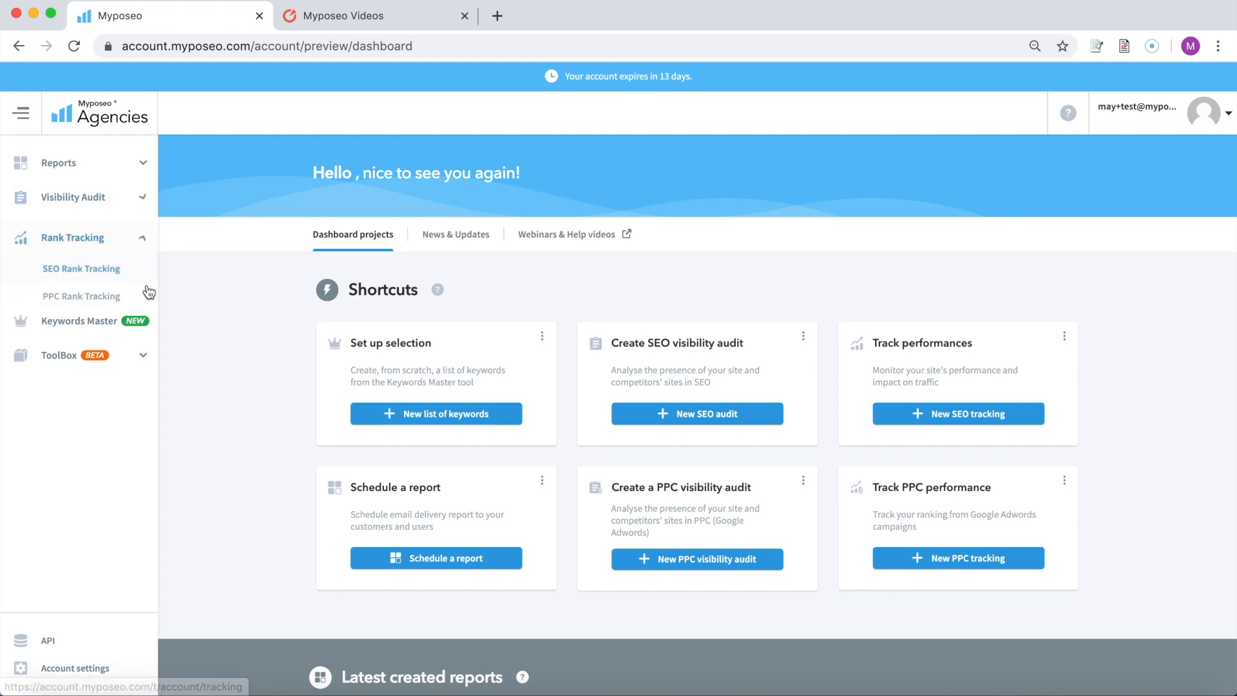
click(72, 196)
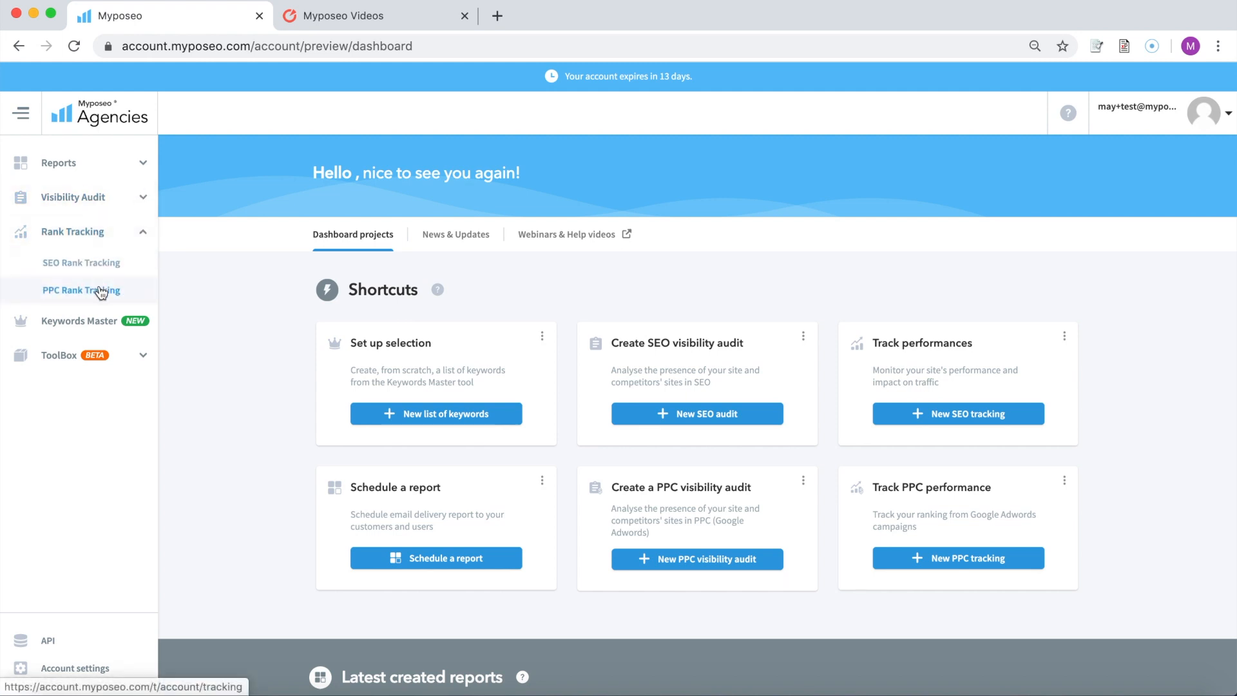
mouse_move(143, 361)
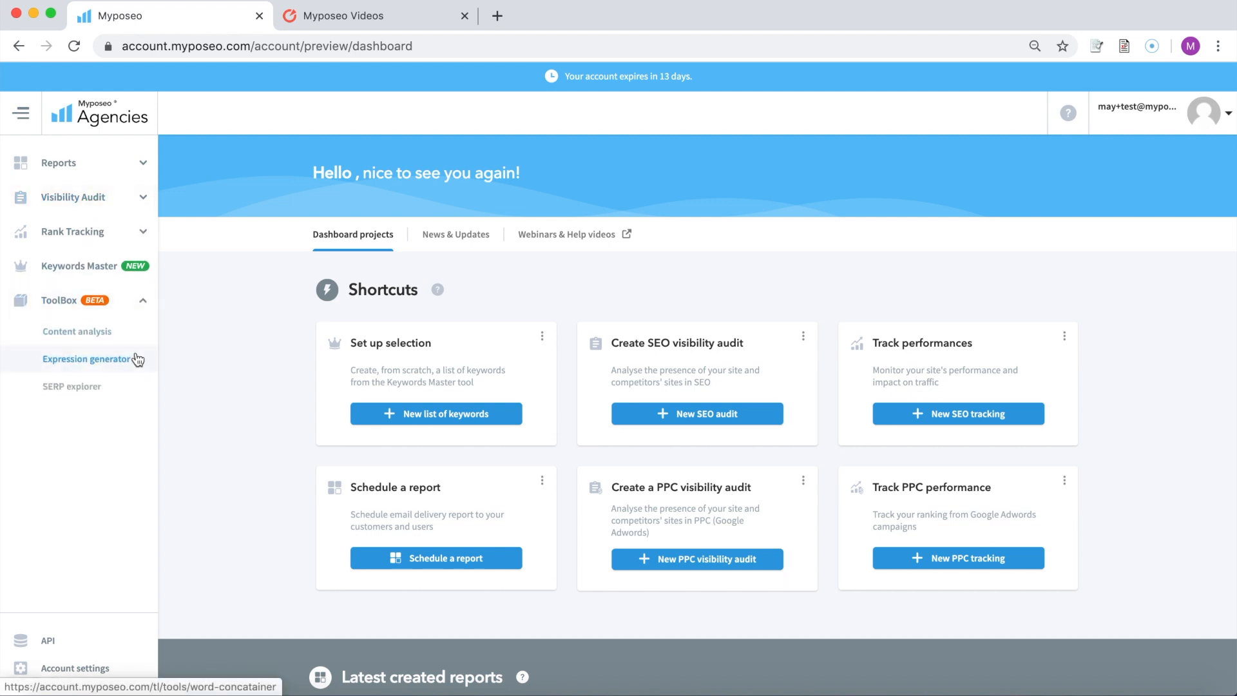
mouse_move(77, 332)
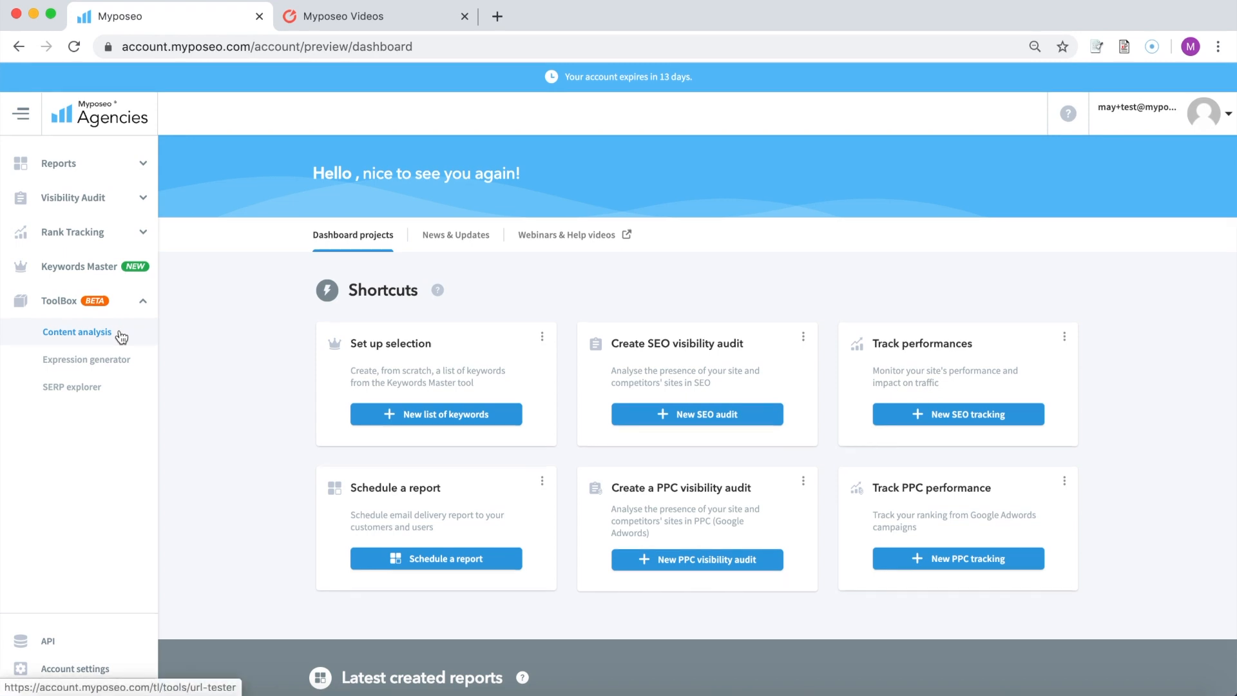
mouse_move(86, 359)
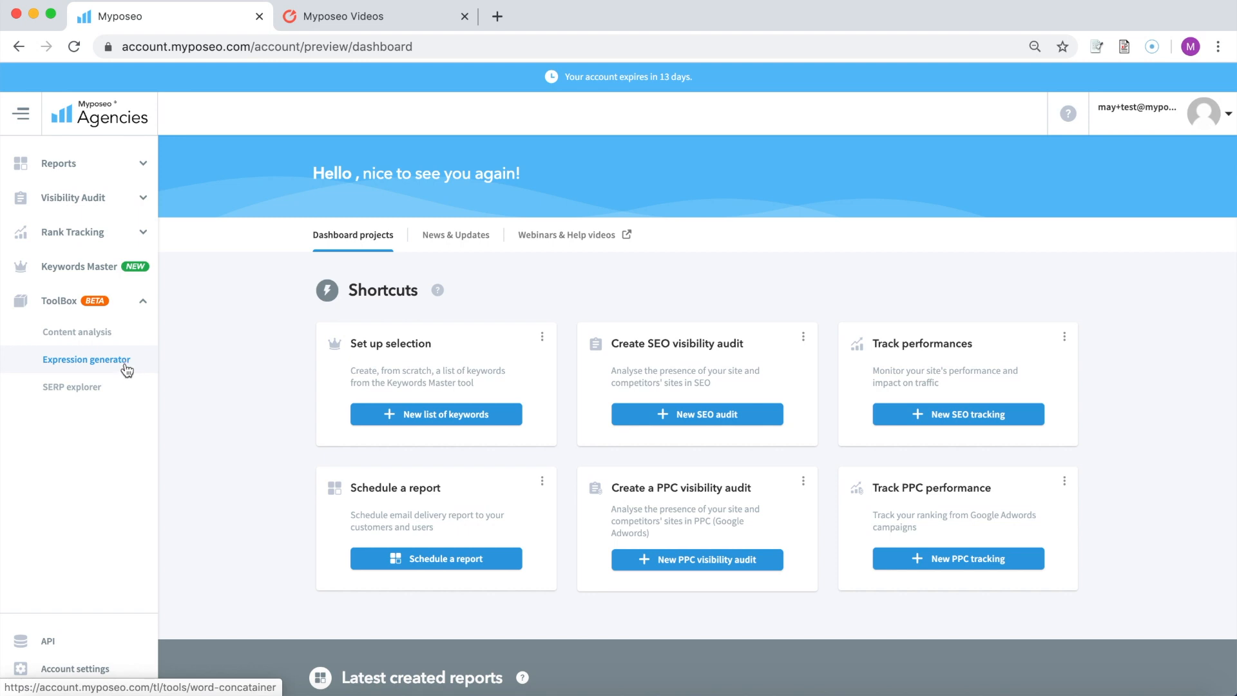
mouse_move(73, 387)
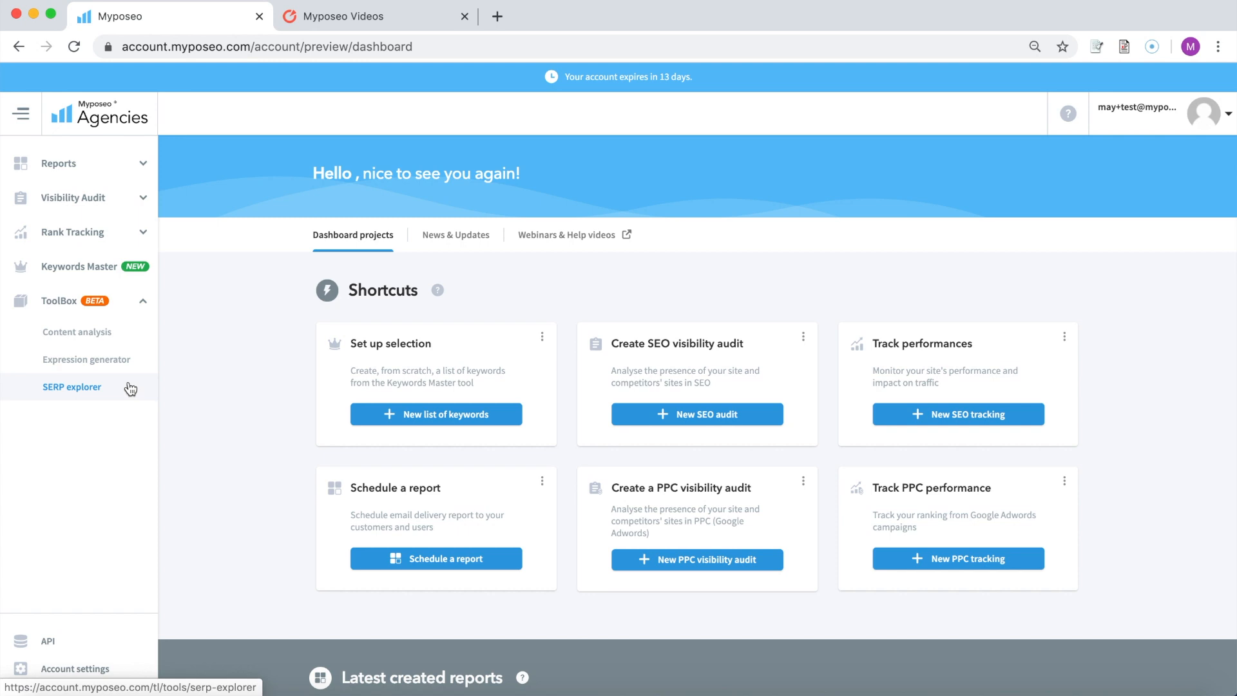
mouse_move(216, 415)
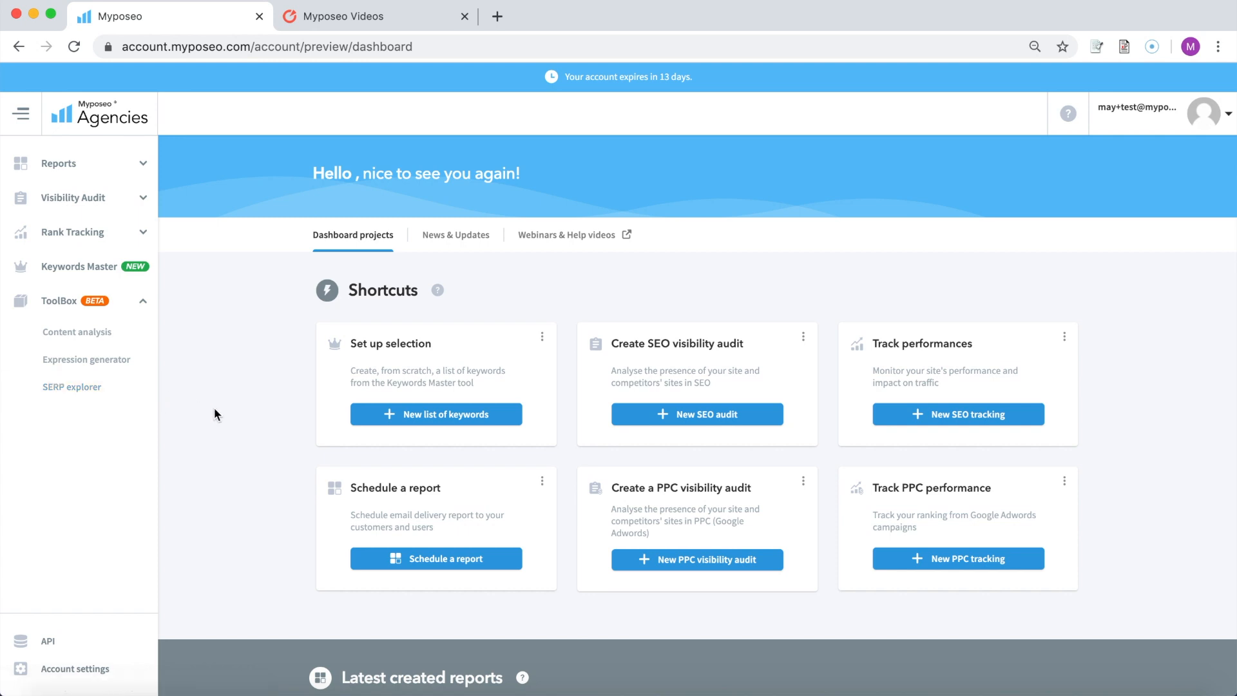
mouse_move(1030, 269)
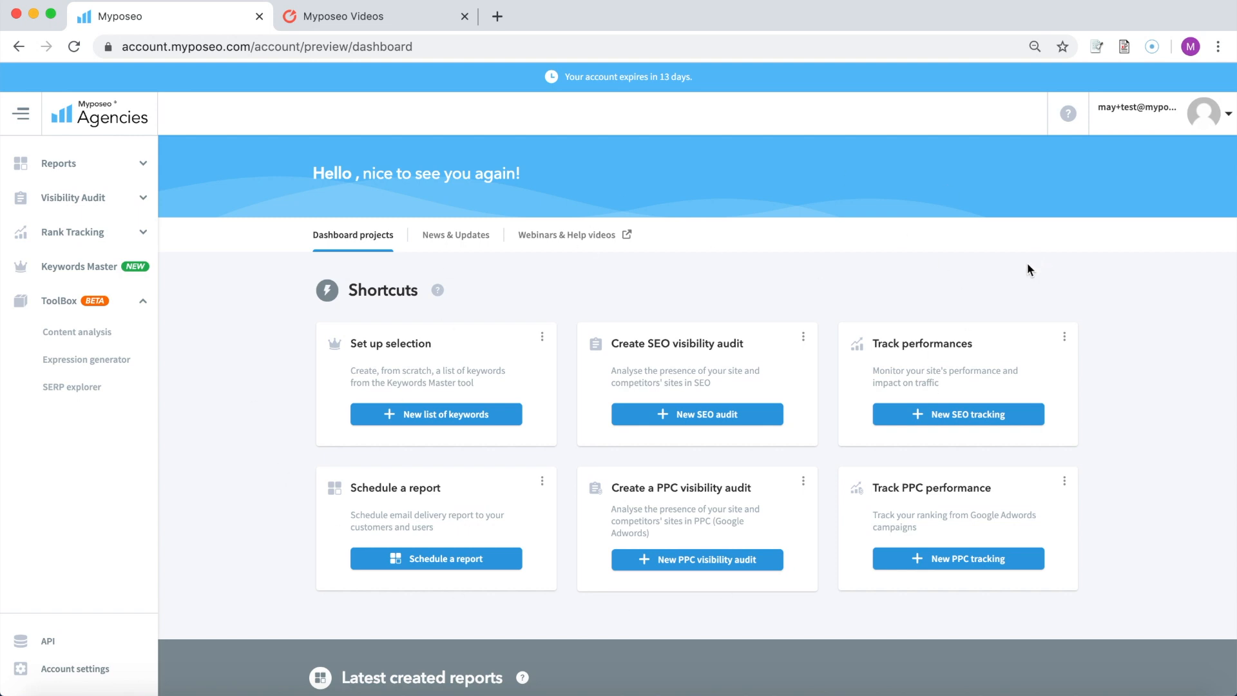